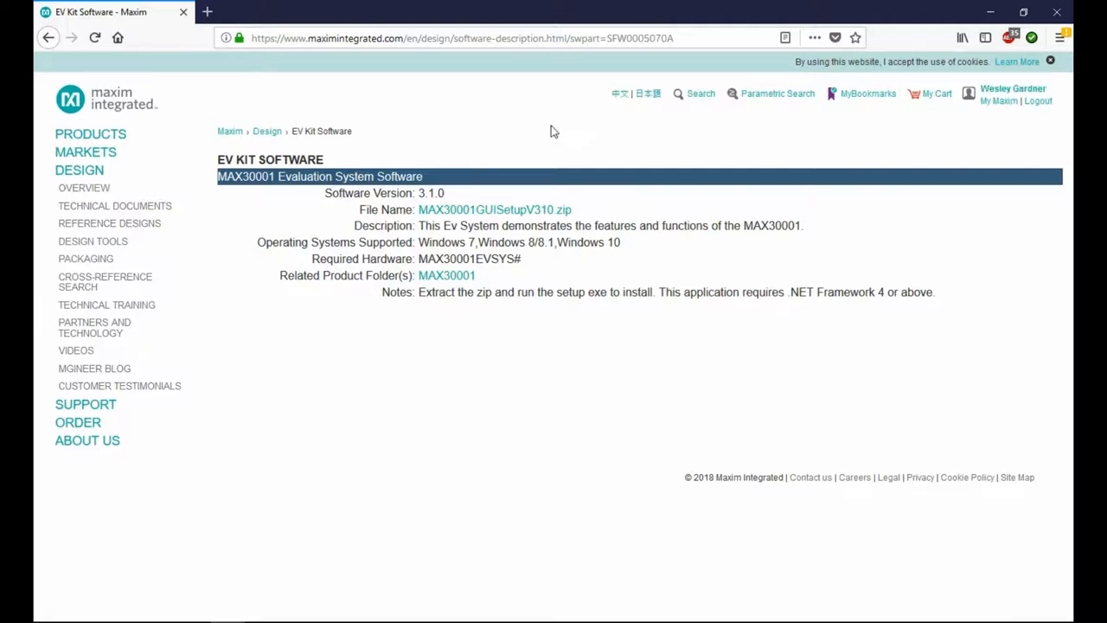
{"action": "mouse_move", "coordinate": [762, 318]}
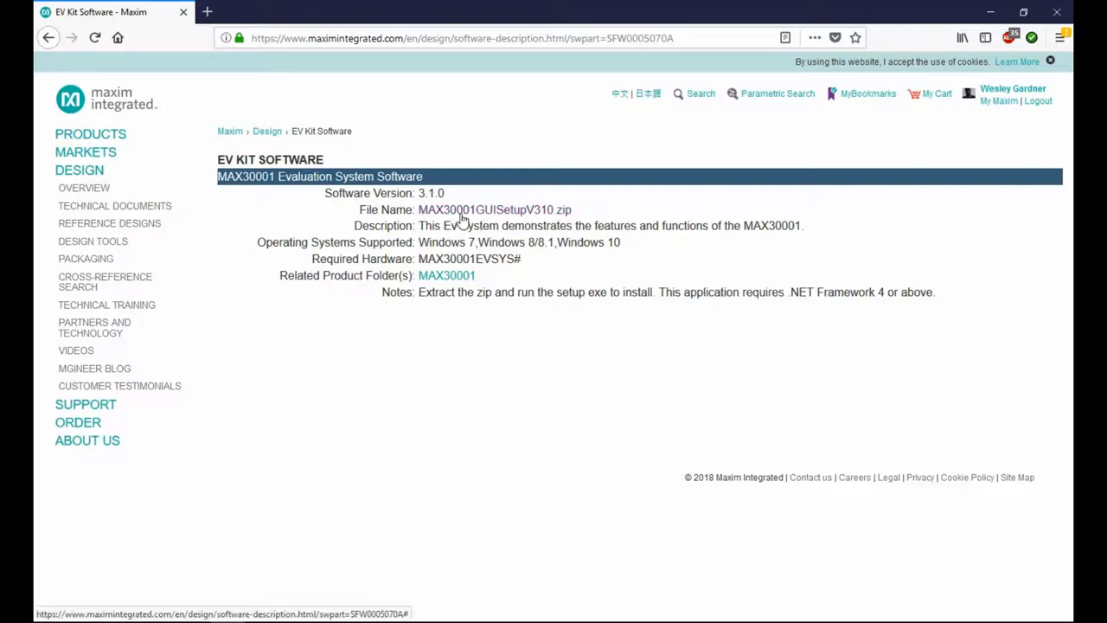
Save MAX30001GUISetupV310.zip from the Maxim EV kit software page.
{"action": "left_click", "coordinate": [495, 209]}
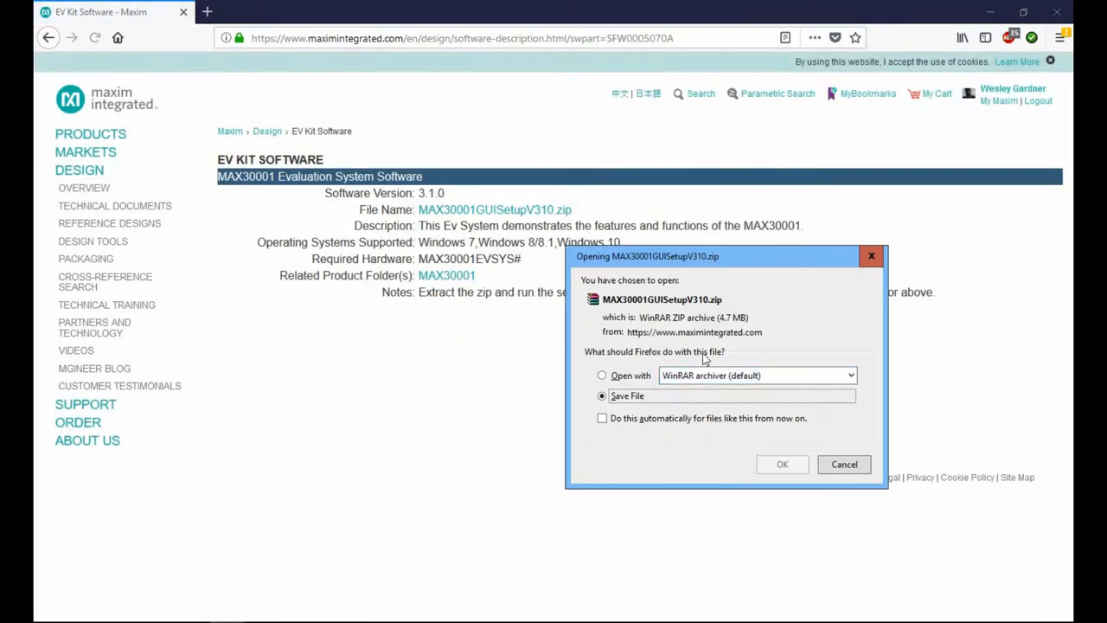
{"action": "mouse_move", "coordinate": [782, 464]}
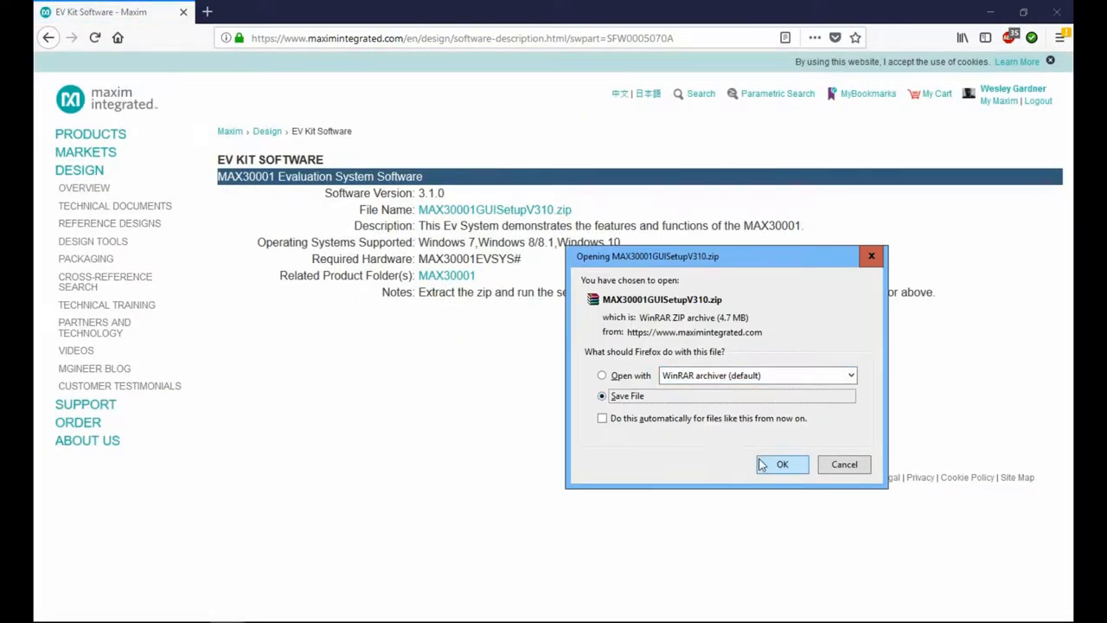
{"action": "left_click", "coordinate": [782, 464]}
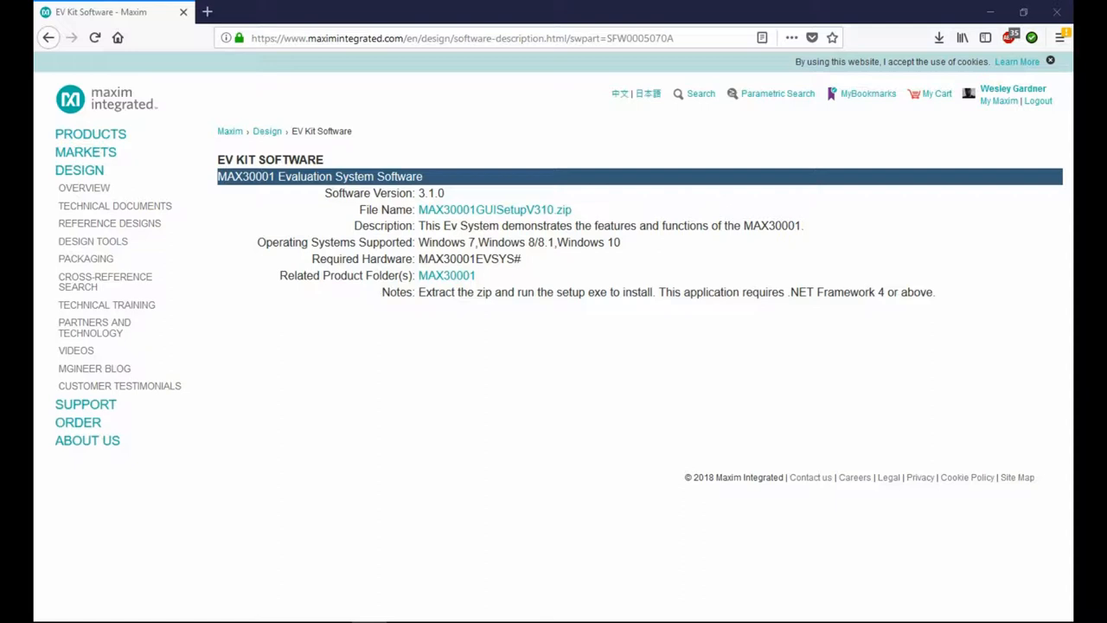
Extract and run the MAX30001 setup application from the downloaded zip in WinRAR.
{"action": "left_click", "coordinate": [495, 209]}
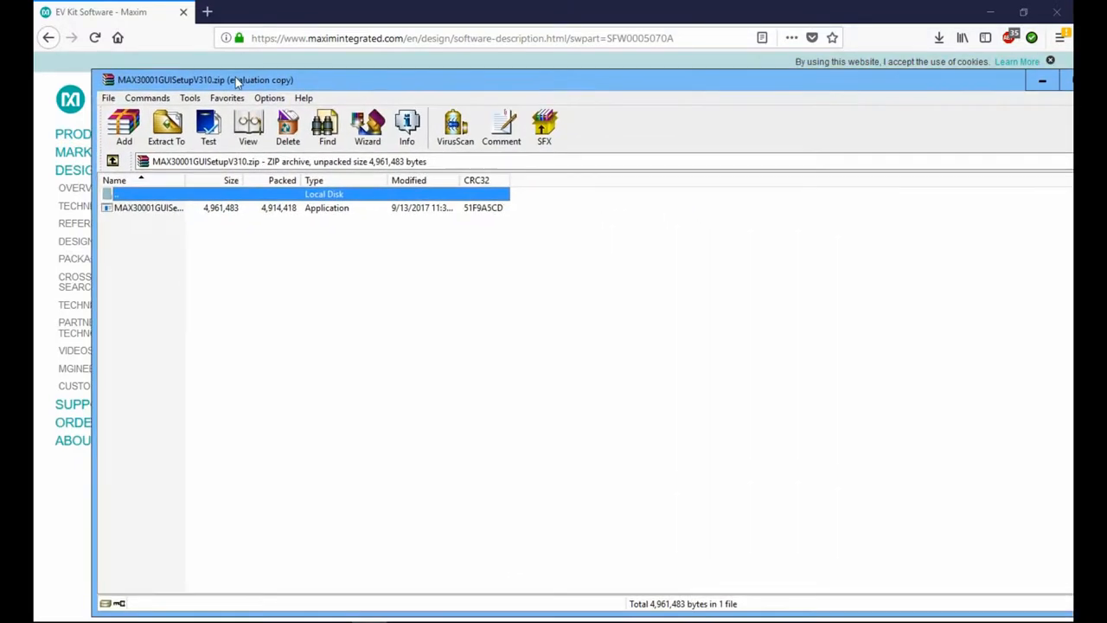
{"action": "left_click", "coordinate": [147, 208]}
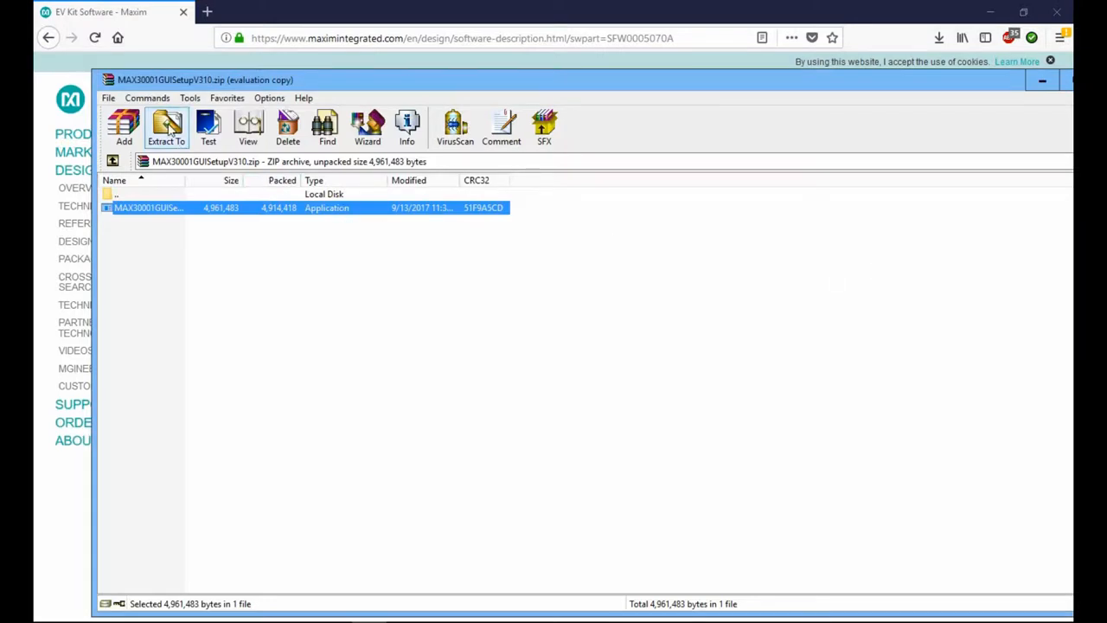
{"action": "left_click", "coordinate": [166, 125]}
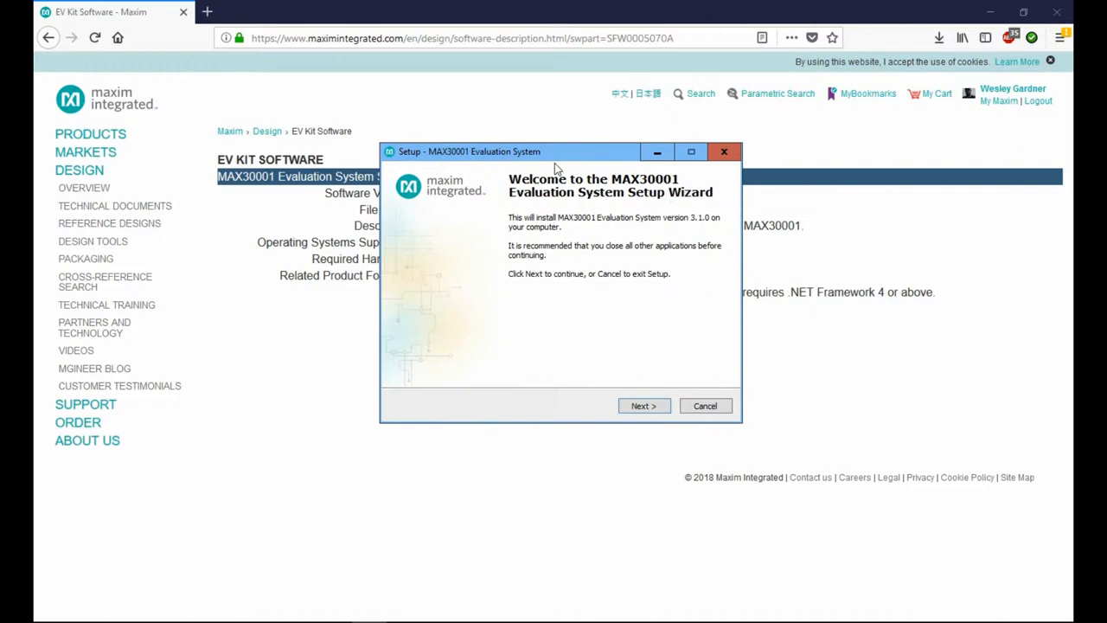
{"action": "mouse_move", "coordinate": [656, 235]}
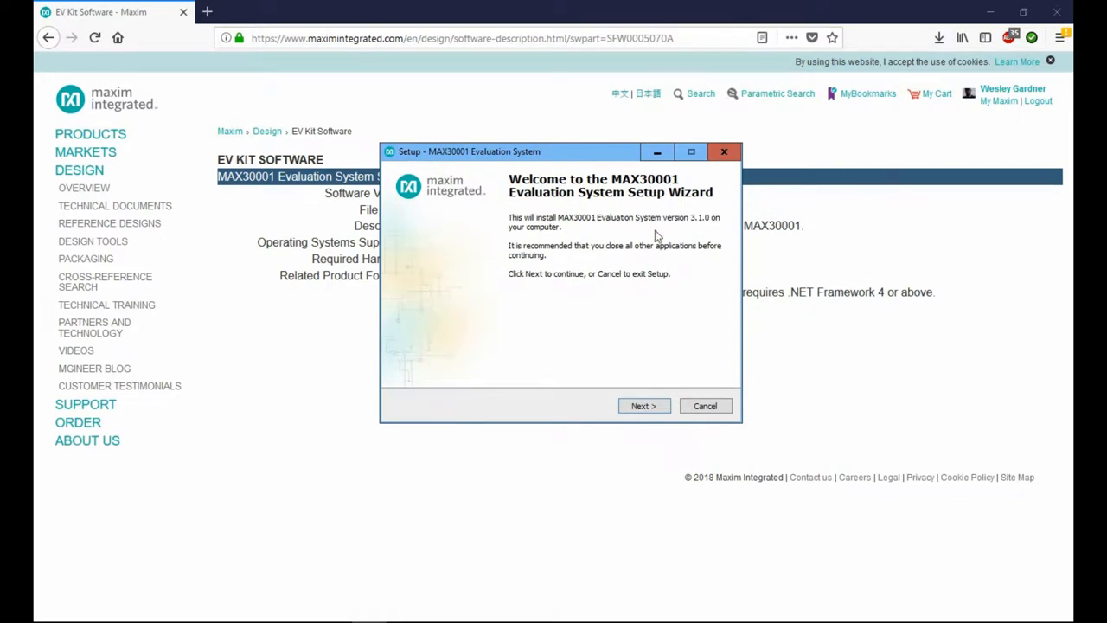
Complete the Setup Wizard with default folders and desktop icon, then finish and launch.
{"action": "left_click", "coordinate": [644, 405]}
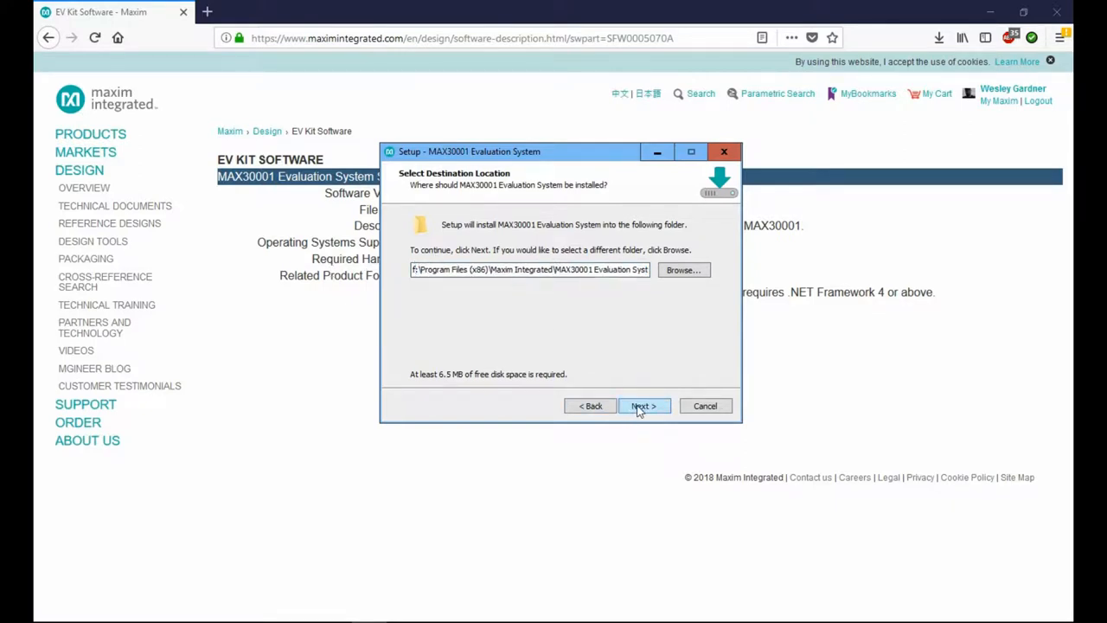
{"action": "left_click", "coordinate": [644, 405]}
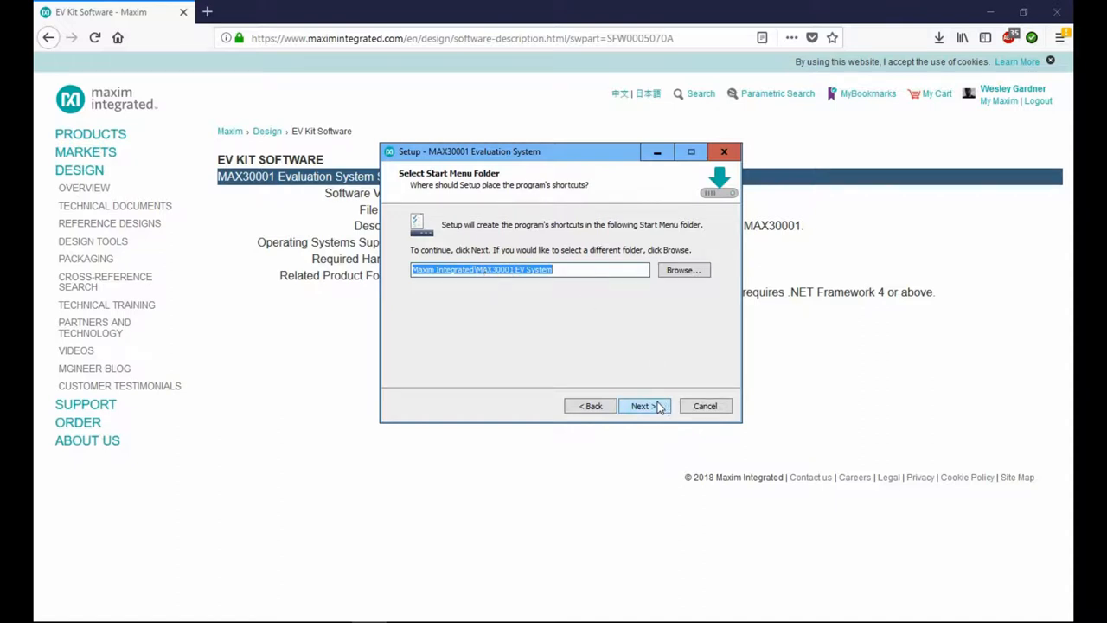
{"action": "left_click", "coordinate": [643, 405]}
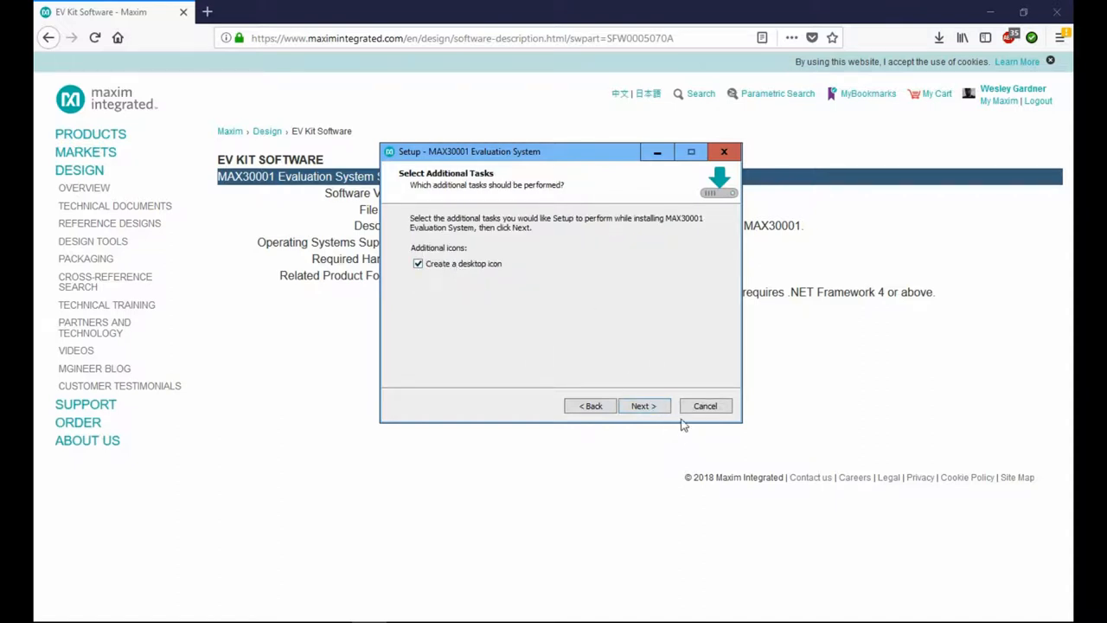
{"action": "left_click", "coordinate": [643, 405]}
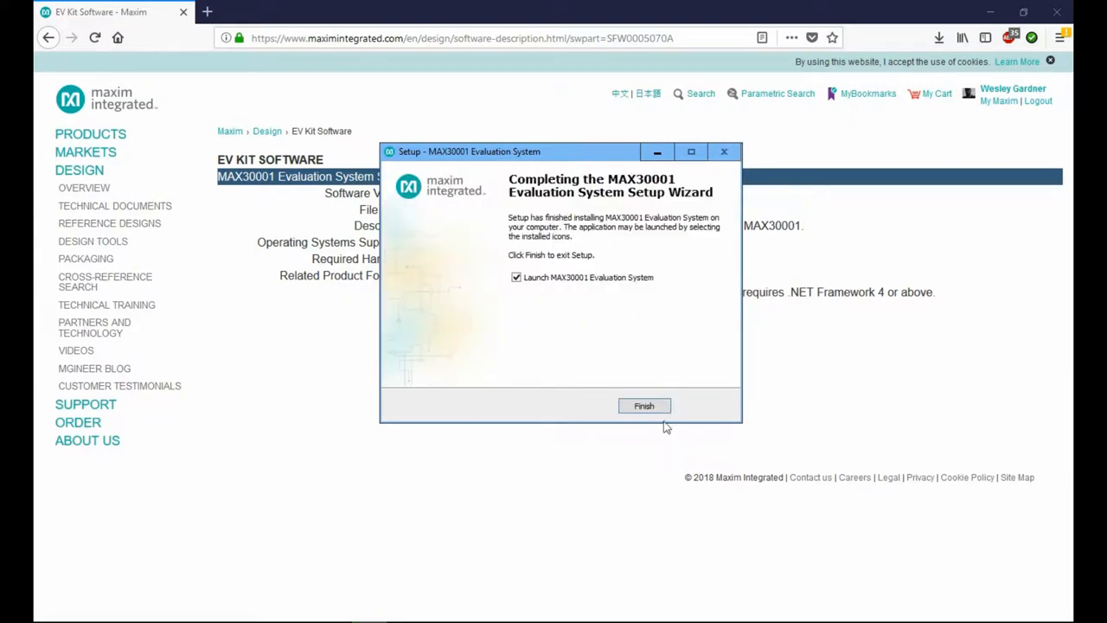
{"action": "left_click", "coordinate": [643, 405]}
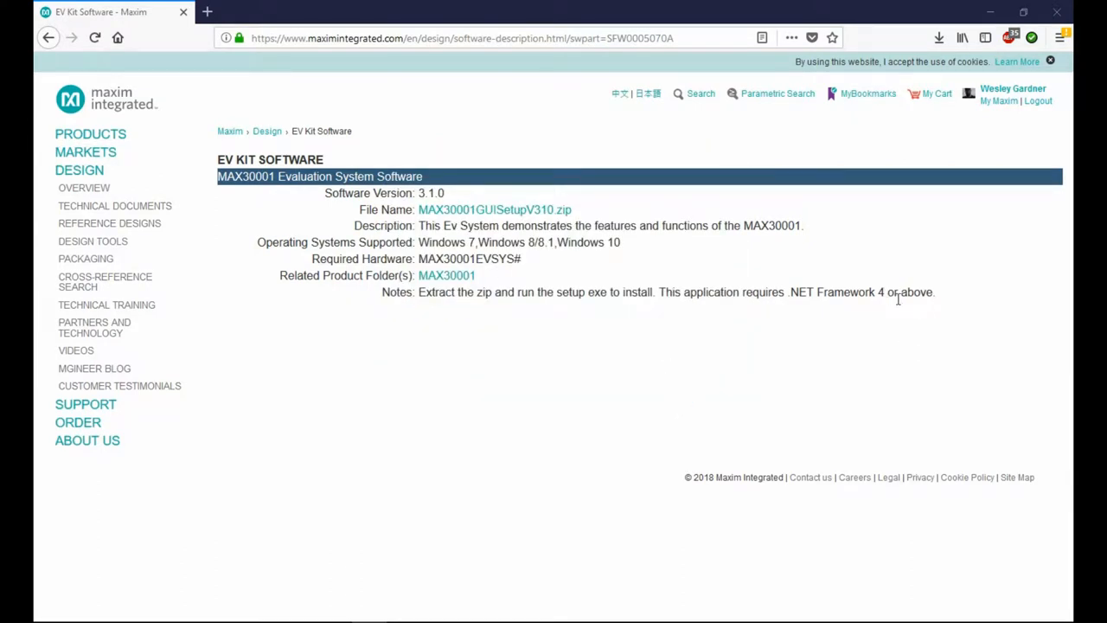
{"action": "mouse_move", "coordinate": [896, 298]}
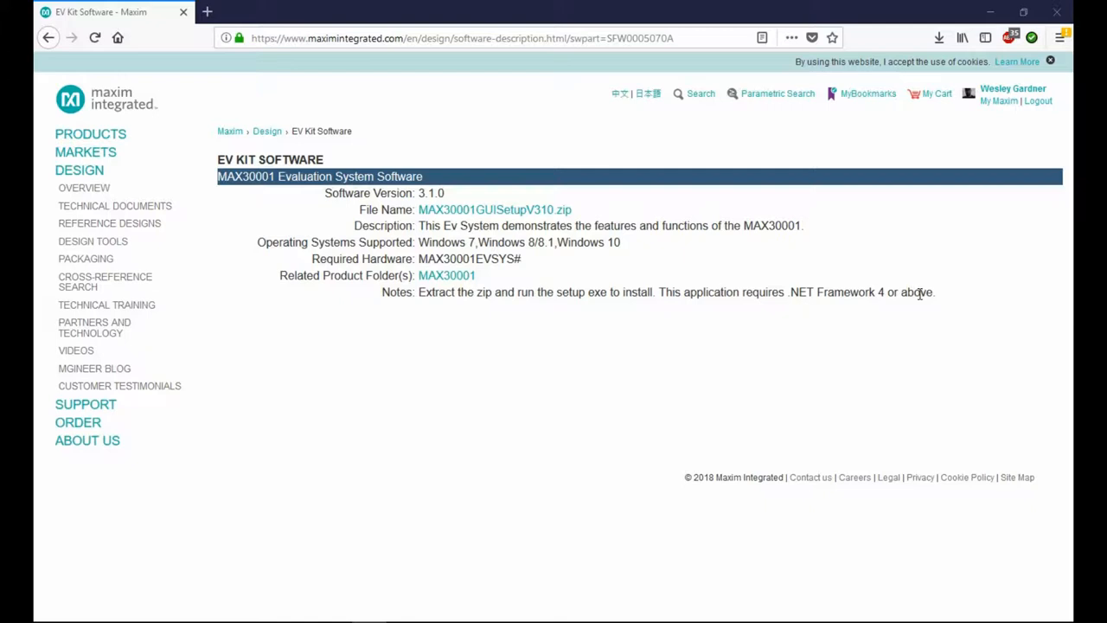
{"action": "mouse_move", "coordinate": [920, 292]}
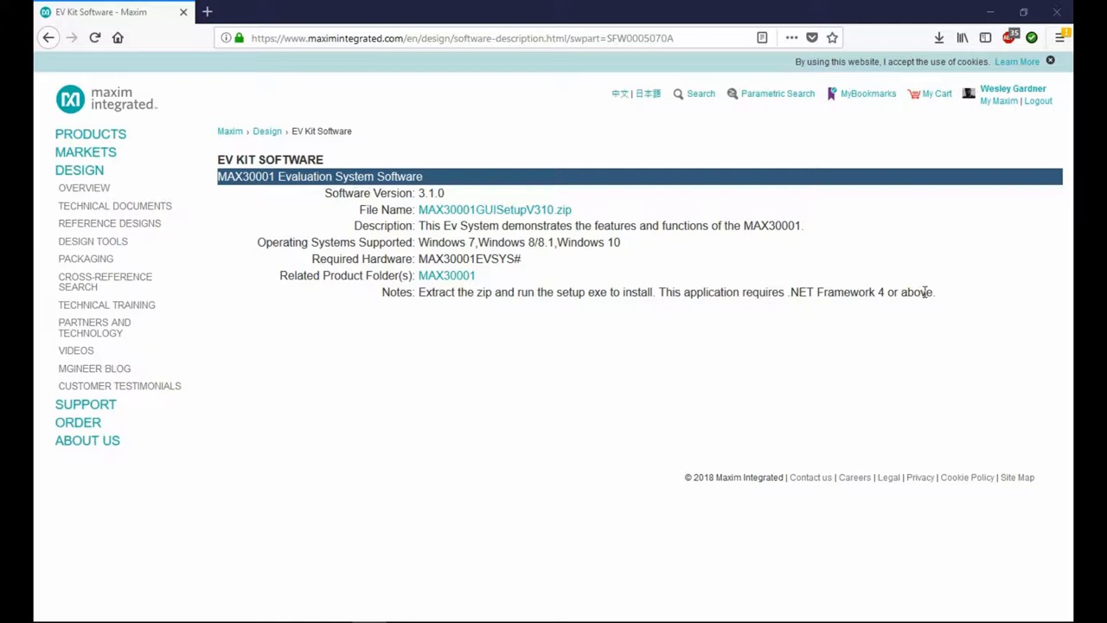
{"action": "mouse_move", "coordinate": [923, 292]}
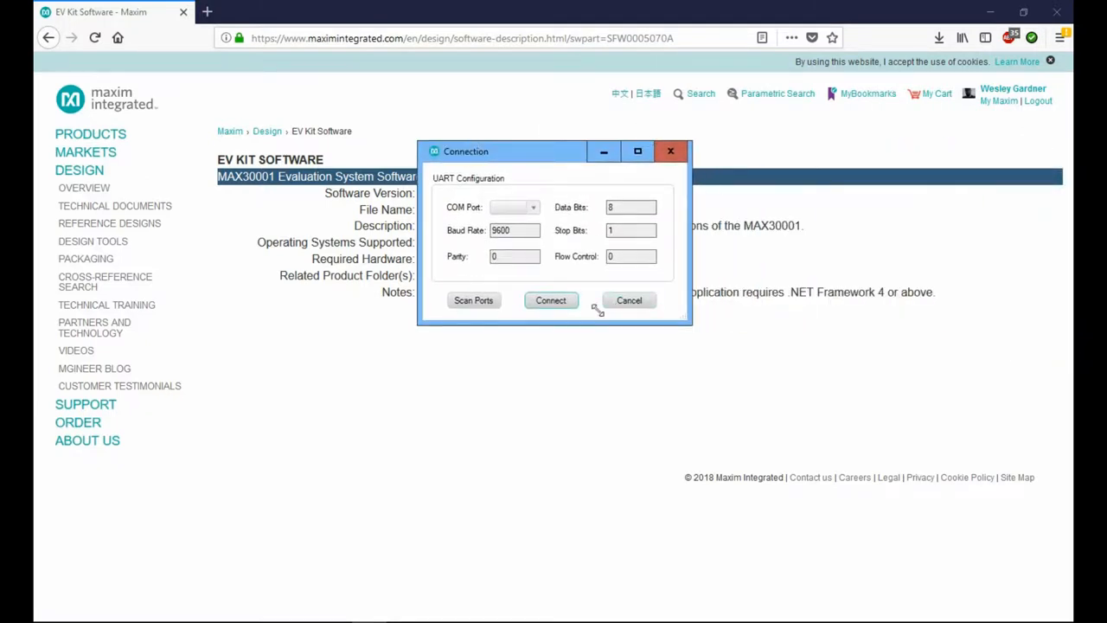
{"action": "mouse_move", "coordinate": [571, 230]}
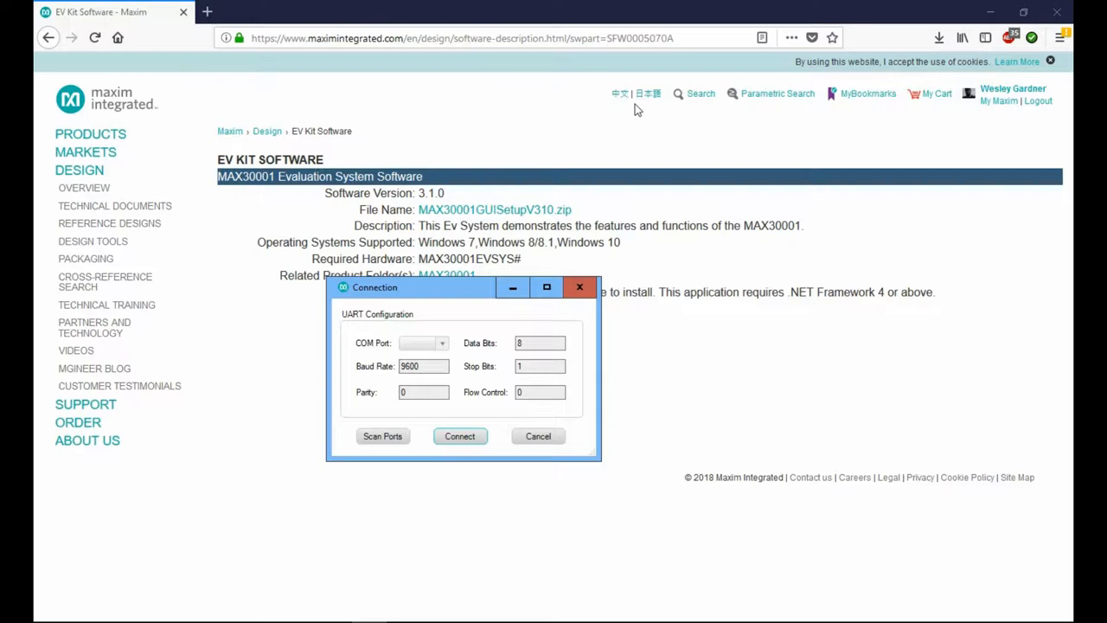
{"action": "mouse_move", "coordinate": [661, 96]}
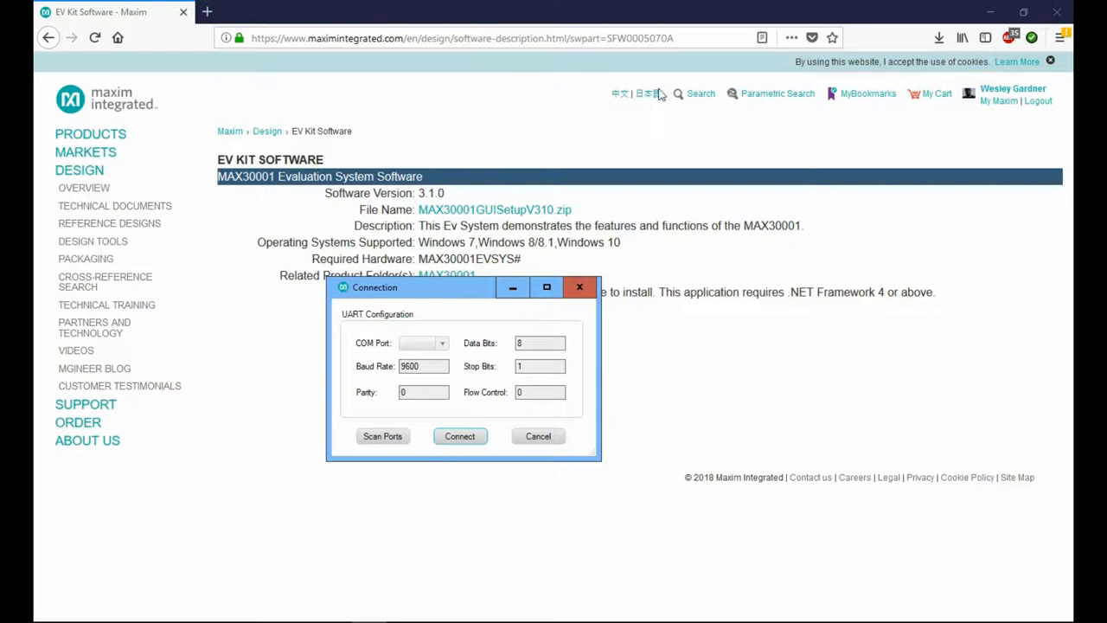
{"action": "mouse_move", "coordinate": [654, 90]}
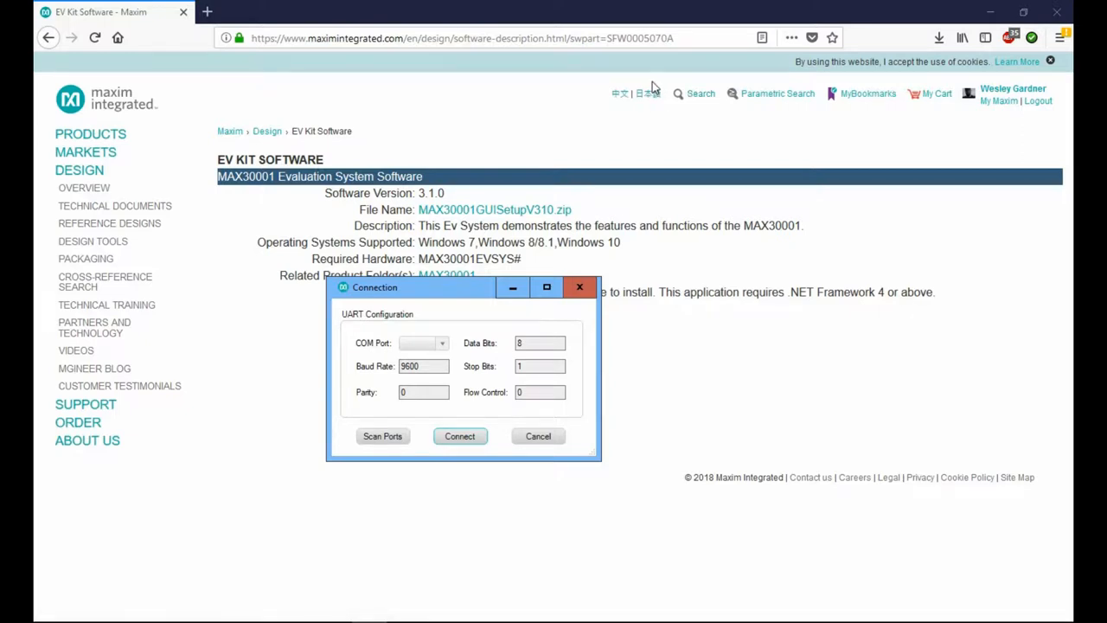
{"action": "mouse_move", "coordinate": [491, 386]}
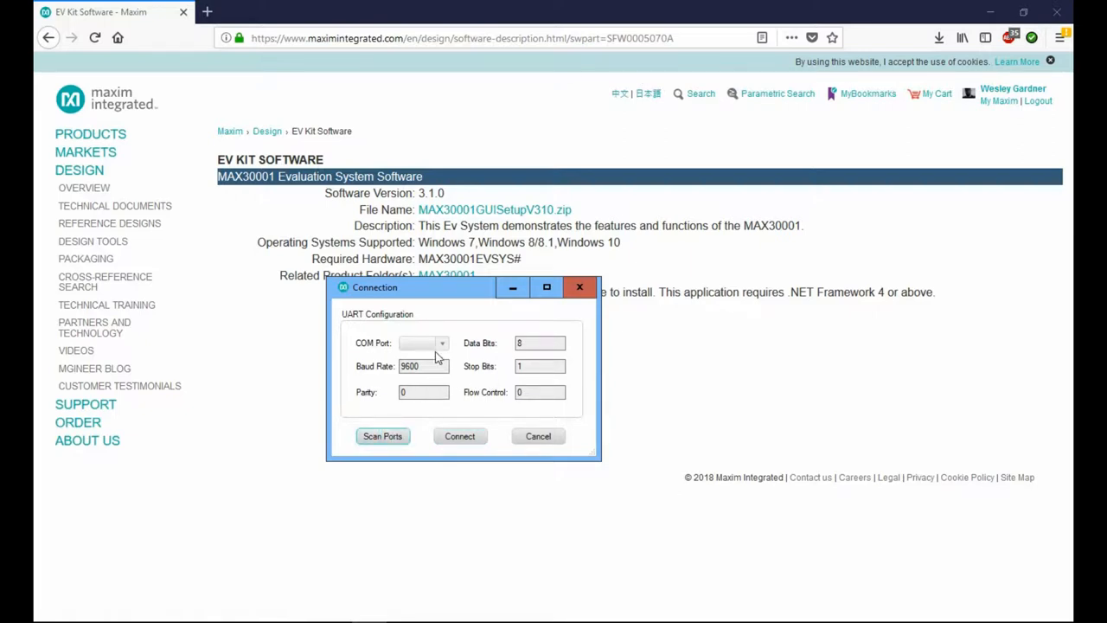
Choose COM4 in the Connection dialog and connect to the evaluation kit.
{"action": "left_click", "coordinate": [442, 343]}
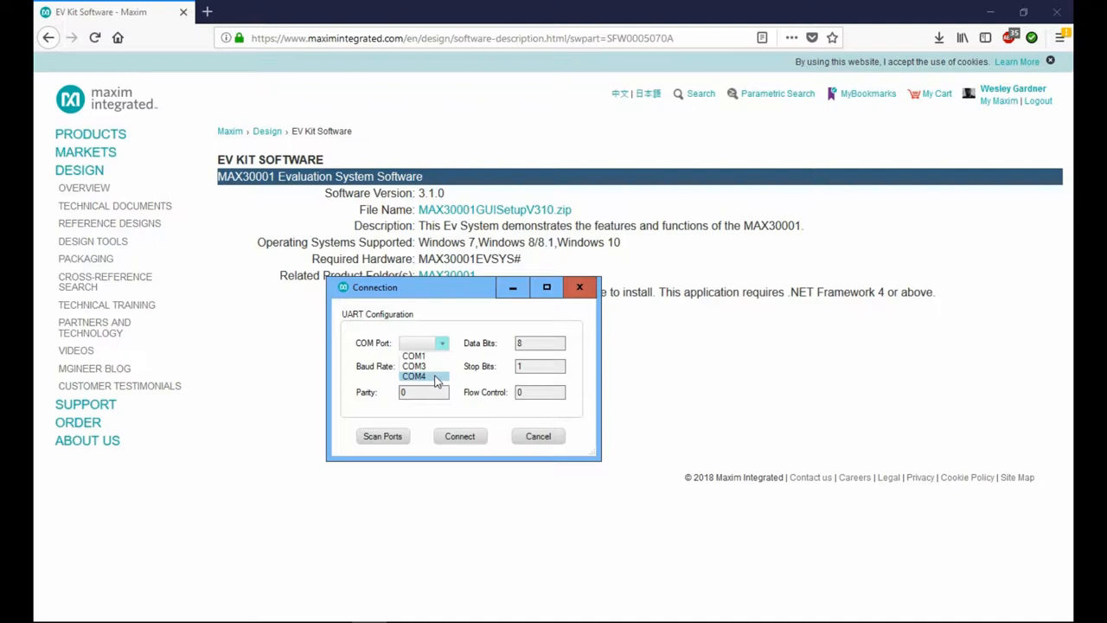
{"action": "left_click", "coordinate": [414, 377]}
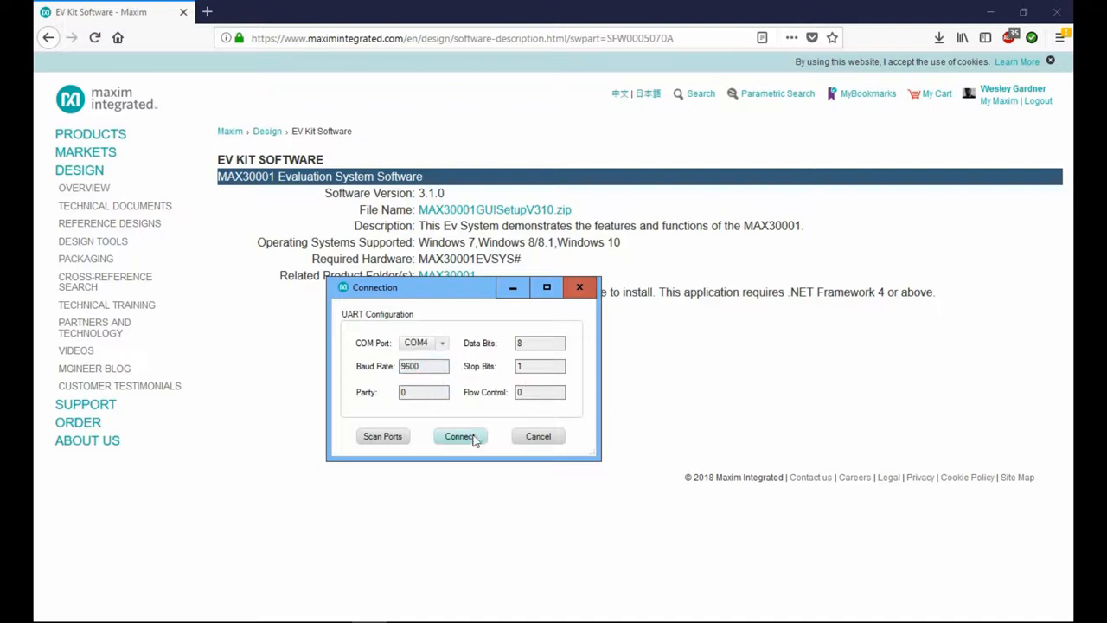
{"action": "left_click", "coordinate": [461, 436]}
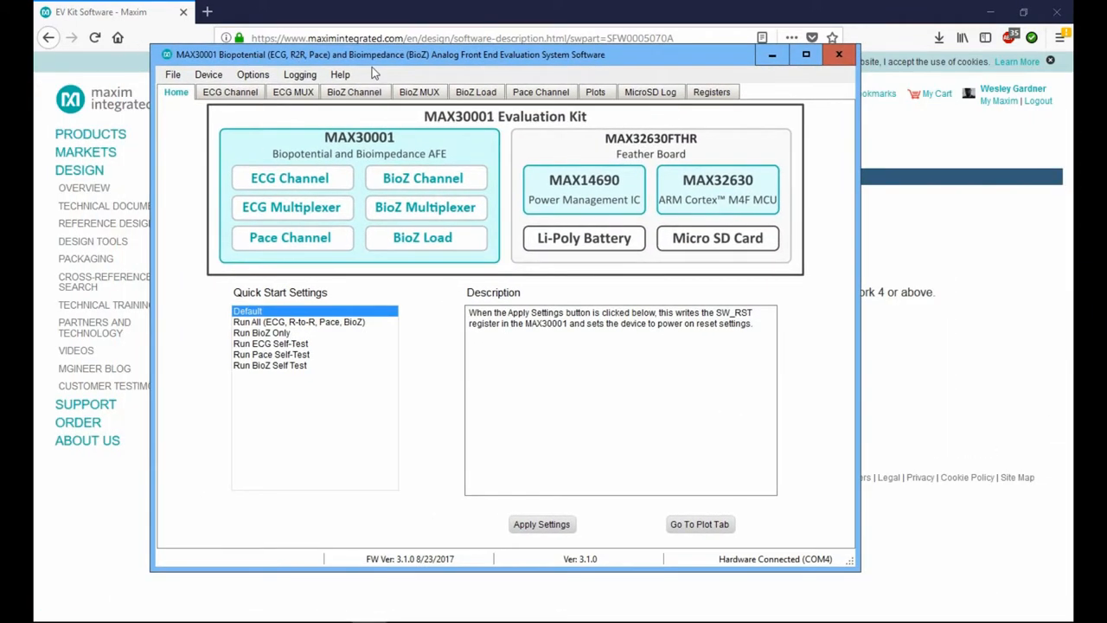
Maximize the window and browse the ECG Channel, ECG MUX, BioZ MUX, Pace, Plots and MicroSD Log tabs.
{"action": "left_click", "coordinate": [807, 53]}
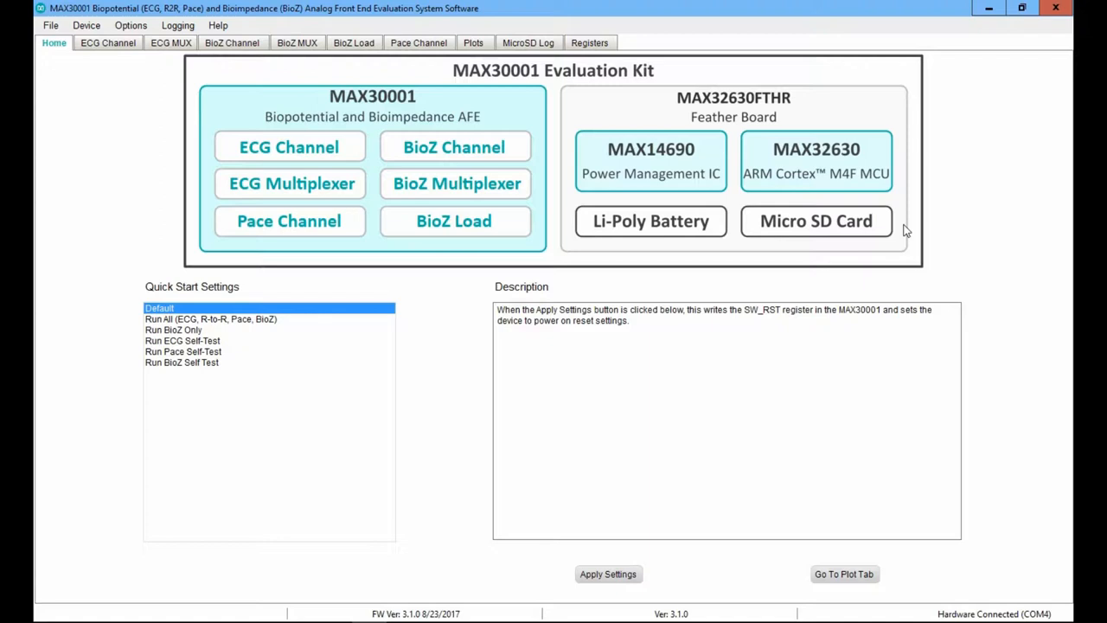
{"action": "left_click", "coordinate": [108, 42]}
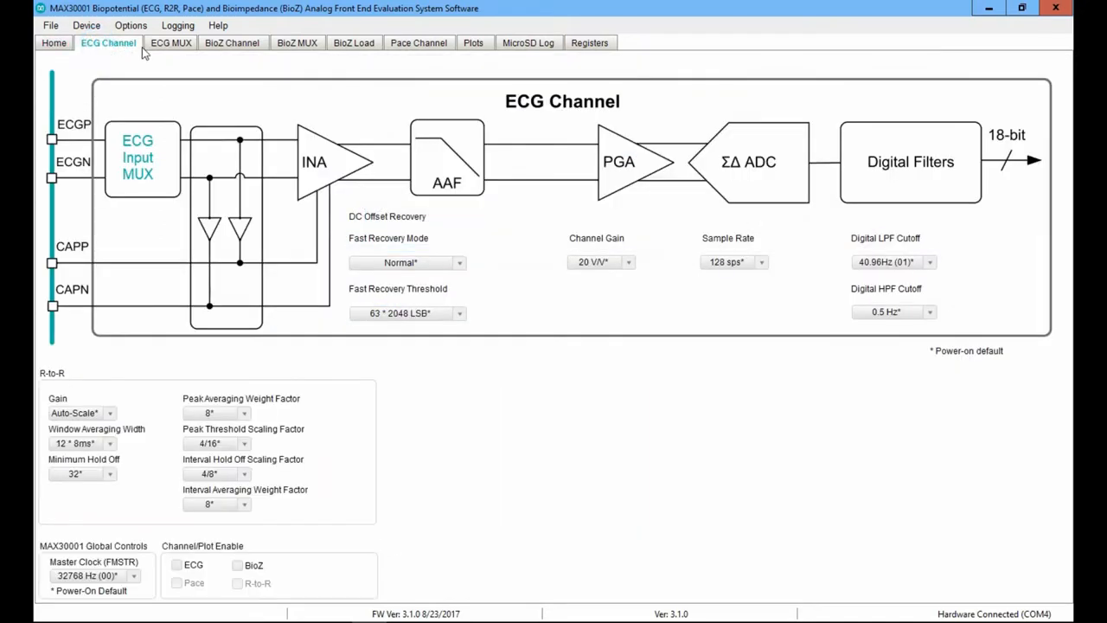
{"action": "mouse_move", "coordinate": [173, 52]}
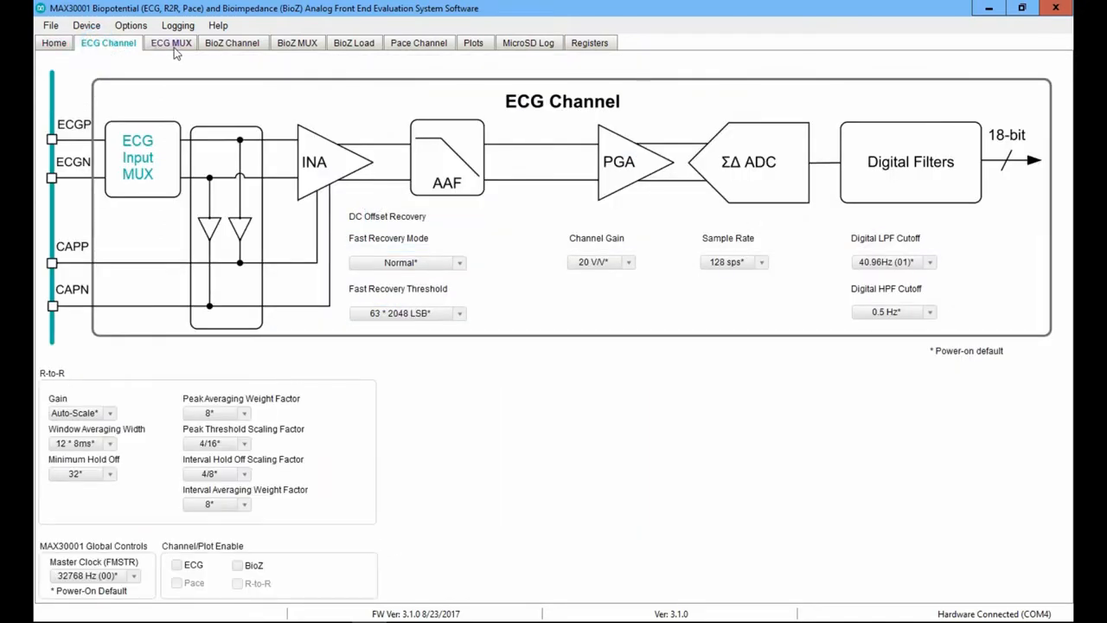
{"action": "left_click", "coordinate": [170, 41]}
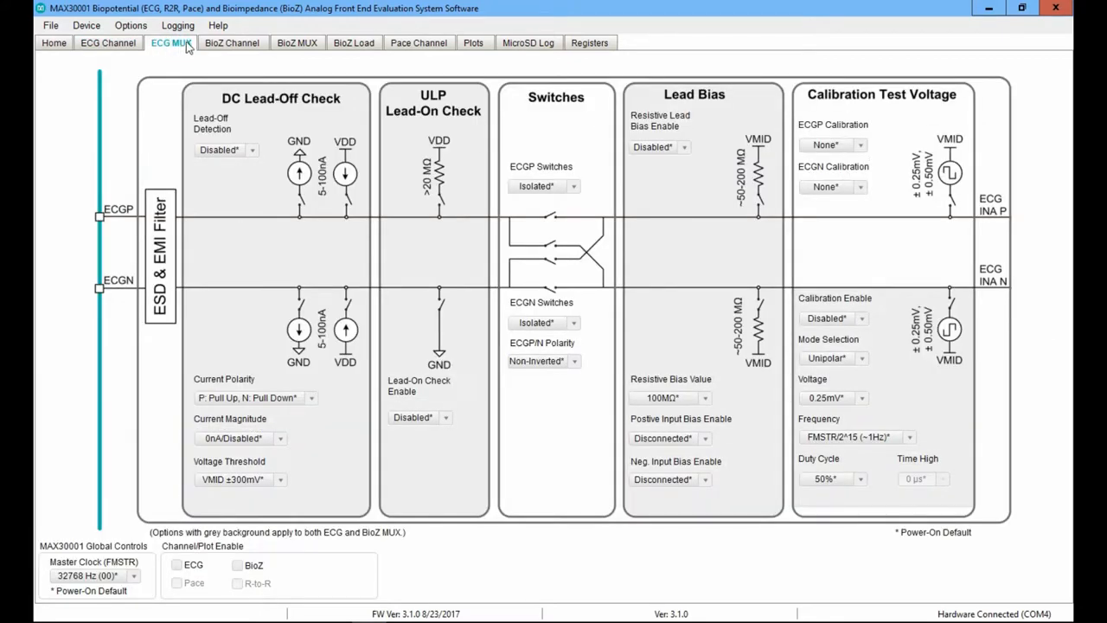
{"action": "left_click", "coordinate": [298, 42]}
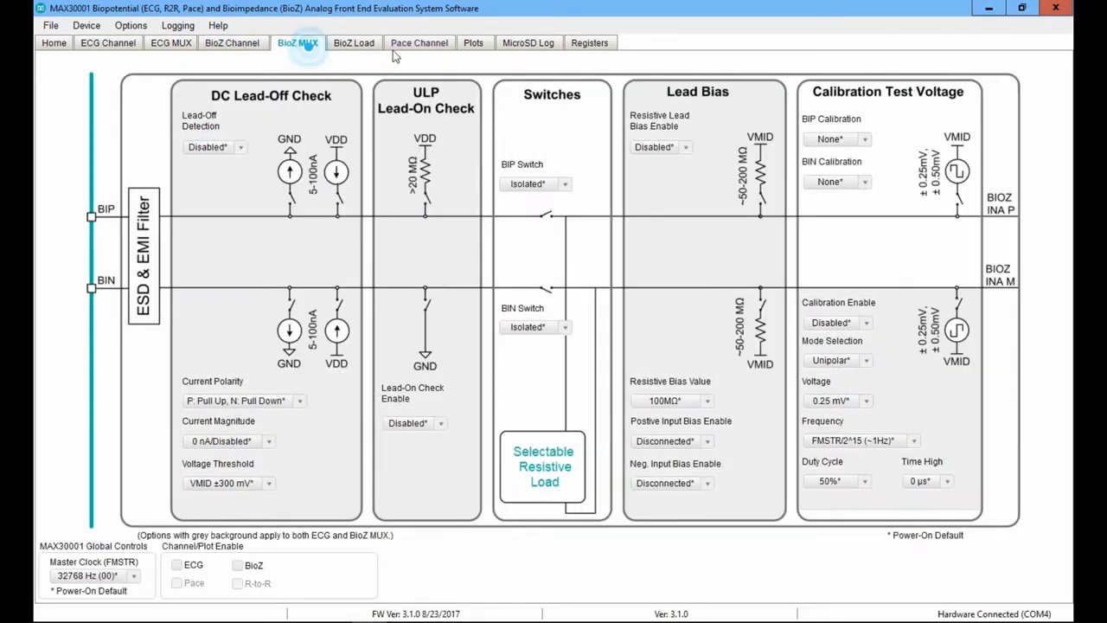
{"action": "left_click", "coordinate": [353, 42]}
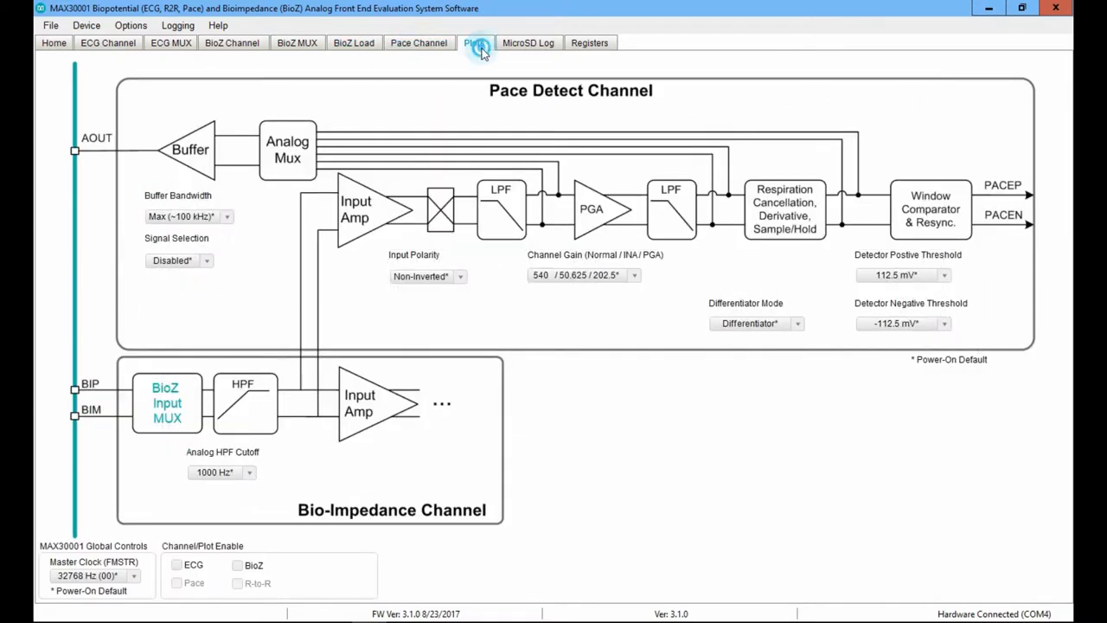
{"action": "left_click", "coordinate": [474, 42]}
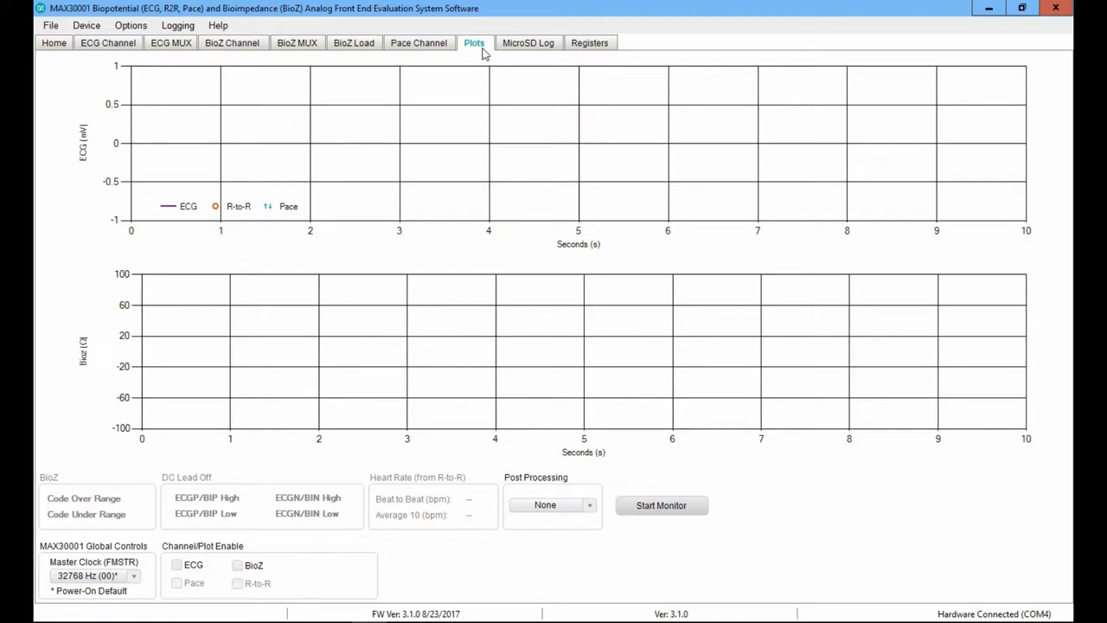
{"action": "mouse_move", "coordinate": [488, 52]}
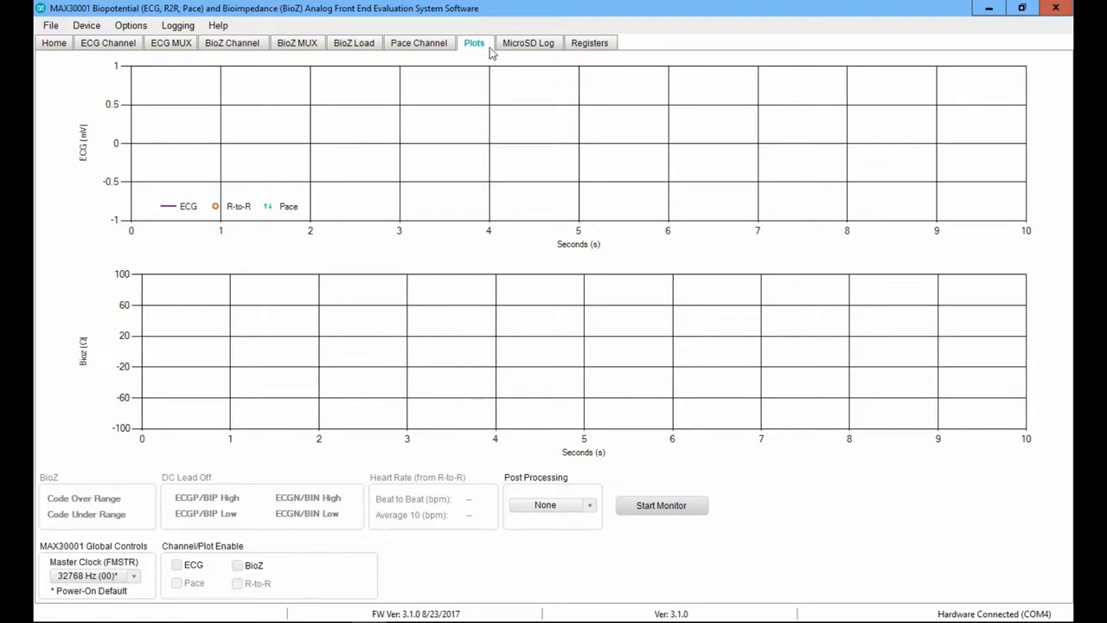
{"action": "left_click", "coordinate": [527, 42]}
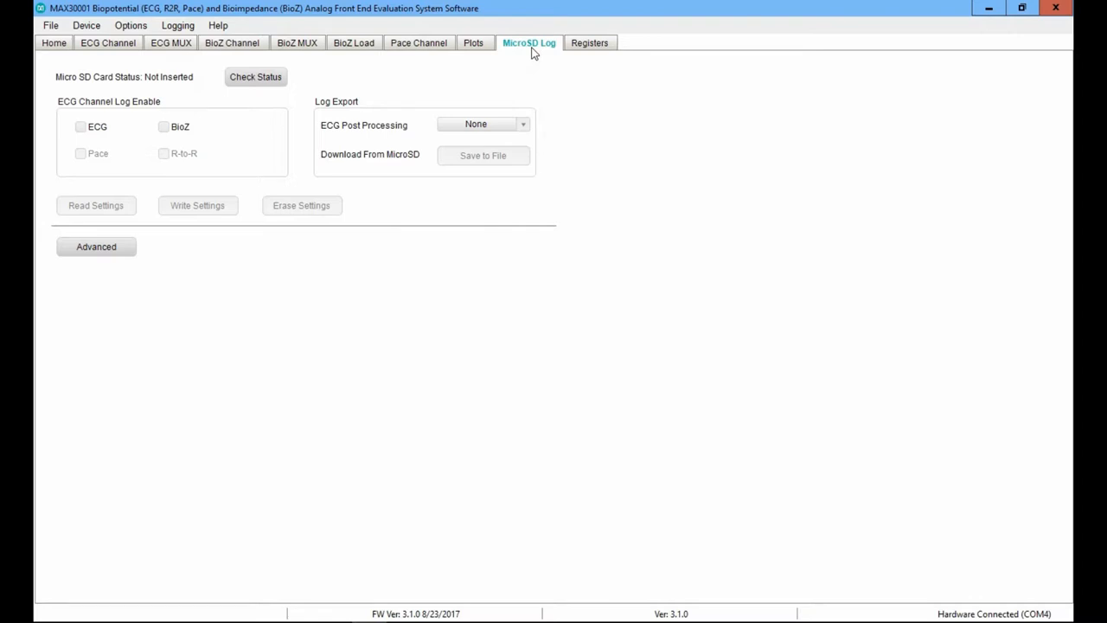
{"action": "mouse_move", "coordinate": [329, 66]}
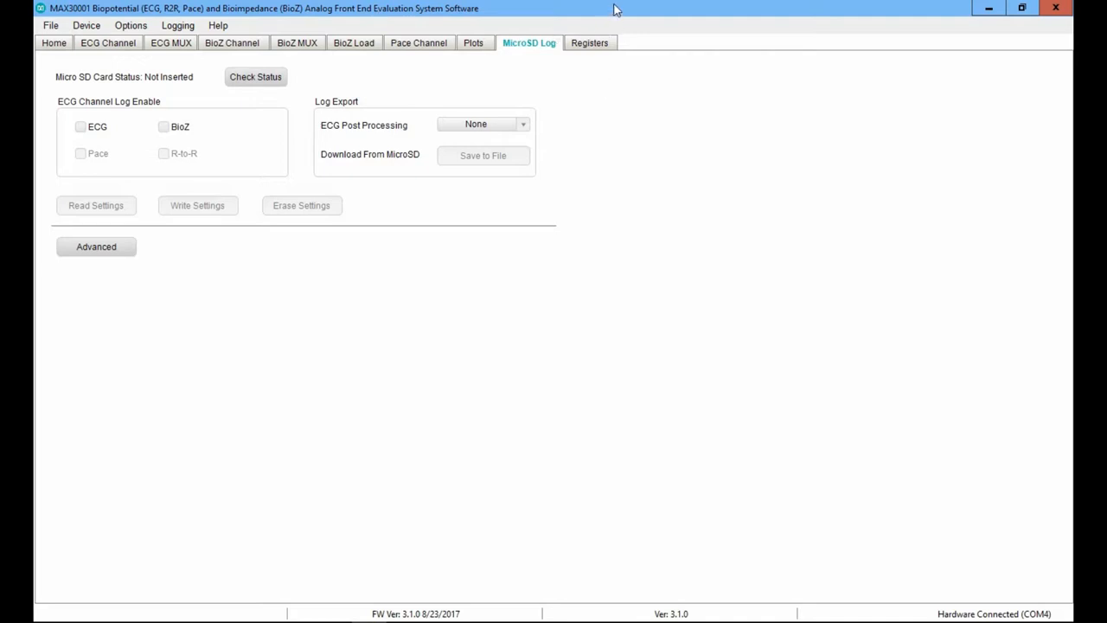
{"action": "mouse_move", "coordinate": [640, 11]}
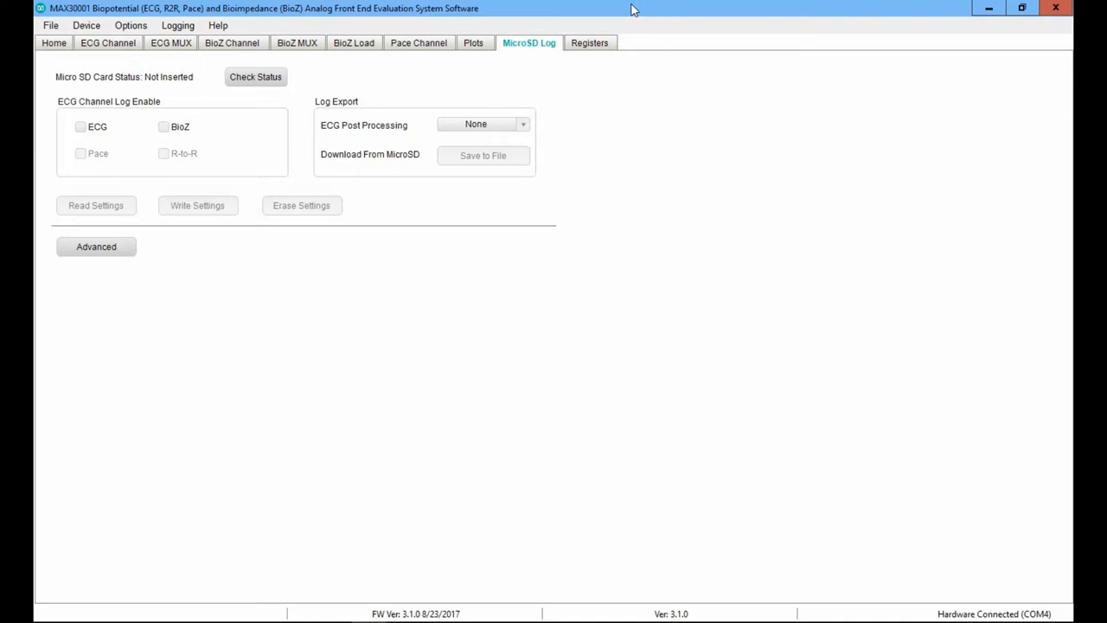
{"action": "mouse_move", "coordinate": [620, 10]}
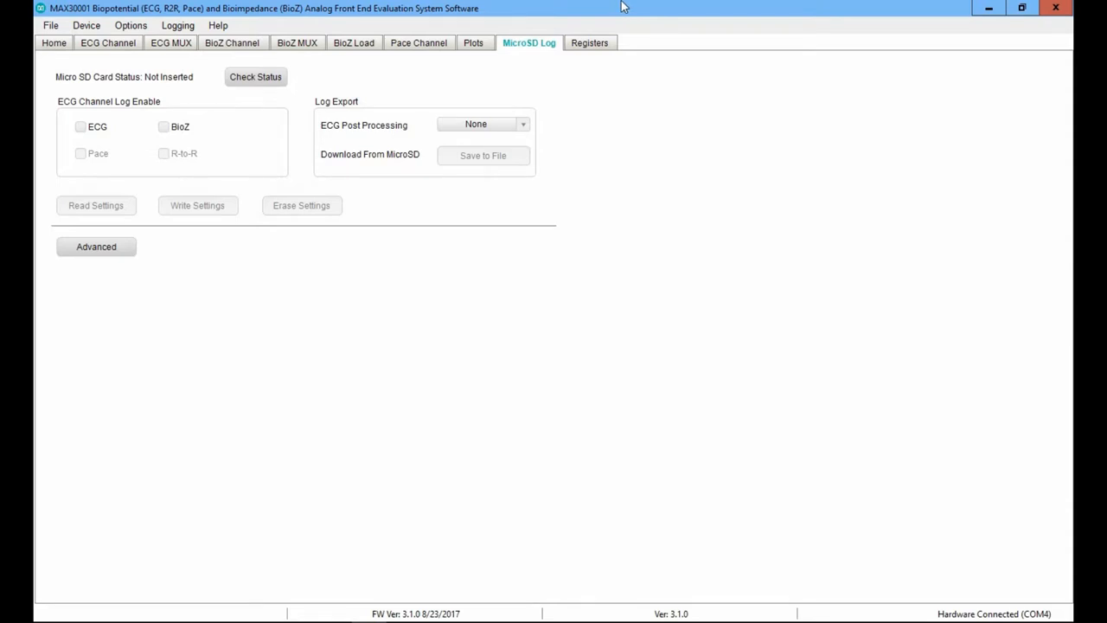
{"action": "mouse_move", "coordinate": [245, 114]}
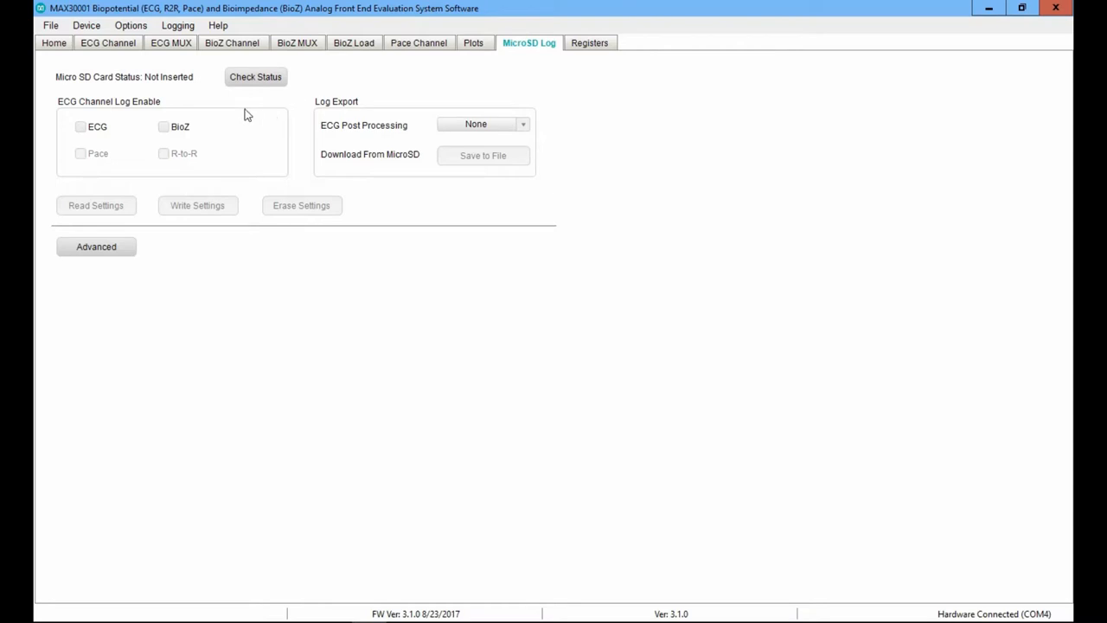
{"action": "left_click", "coordinate": [522, 124]}
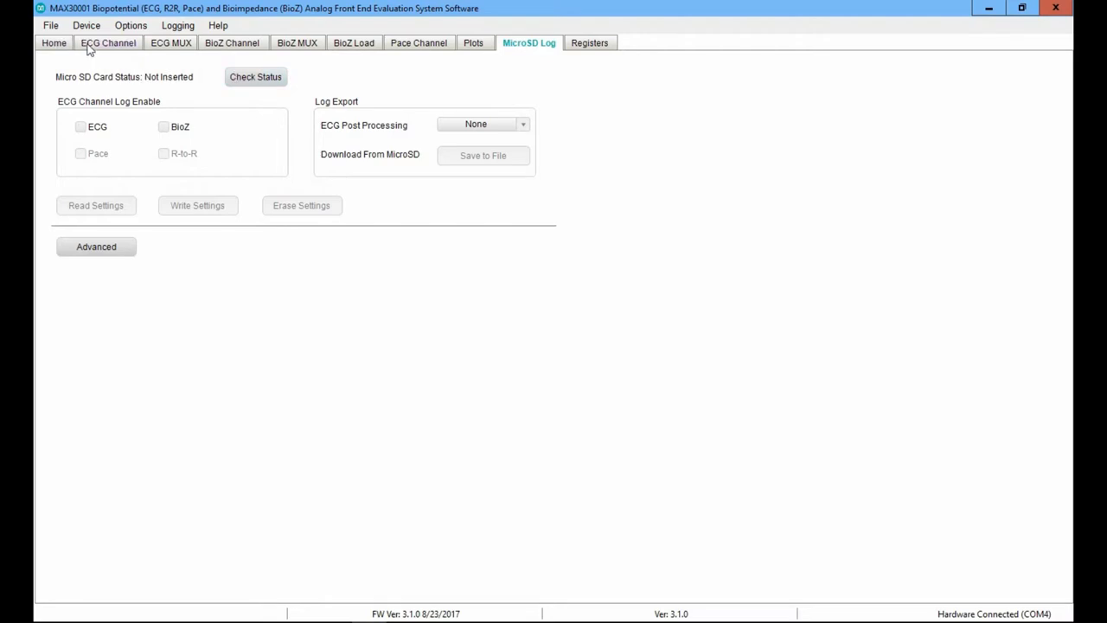
Reveal advanced MicroSD parameters, browse the Options, Logging and Help menus, and return Home.
{"action": "left_click", "coordinate": [96, 245]}
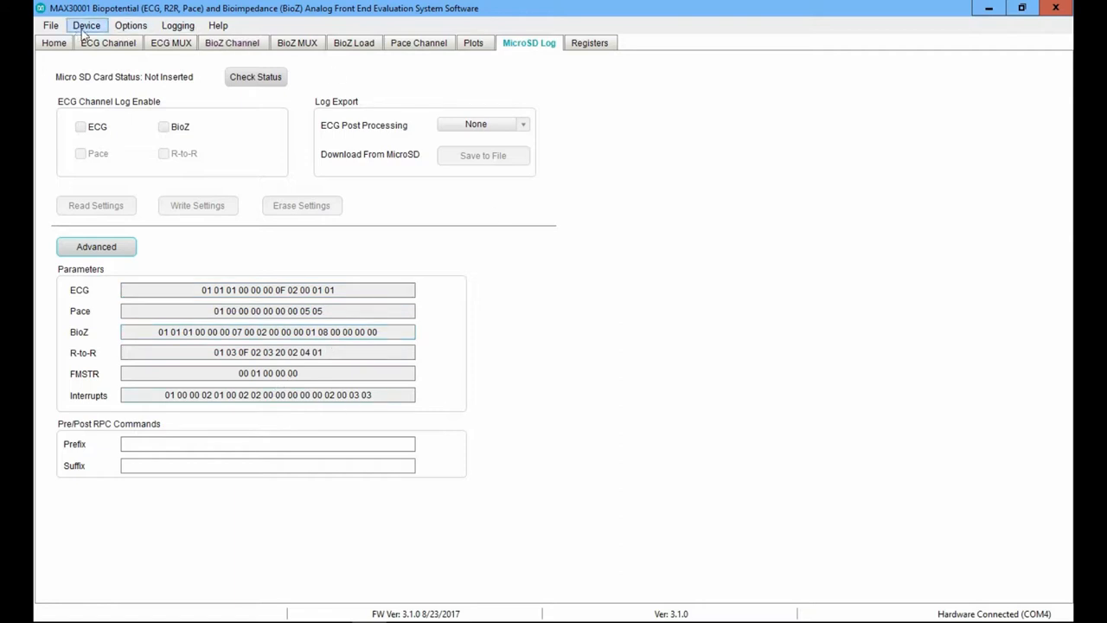
{"action": "left_click", "coordinate": [132, 26]}
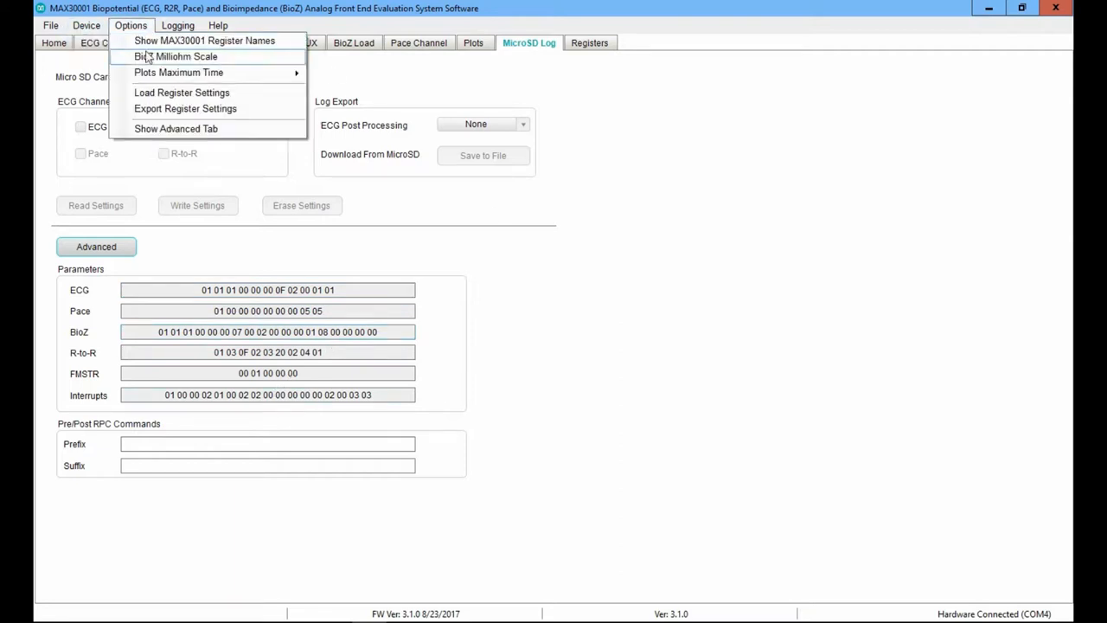
{"action": "mouse_move", "coordinate": [180, 72]}
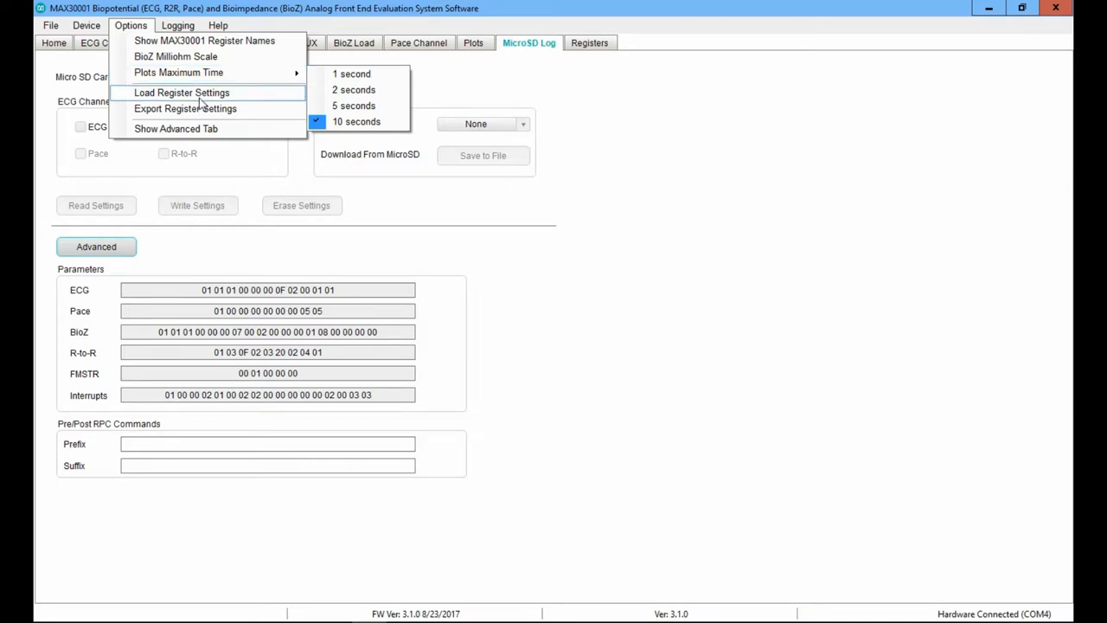
{"action": "left_click", "coordinate": [177, 26]}
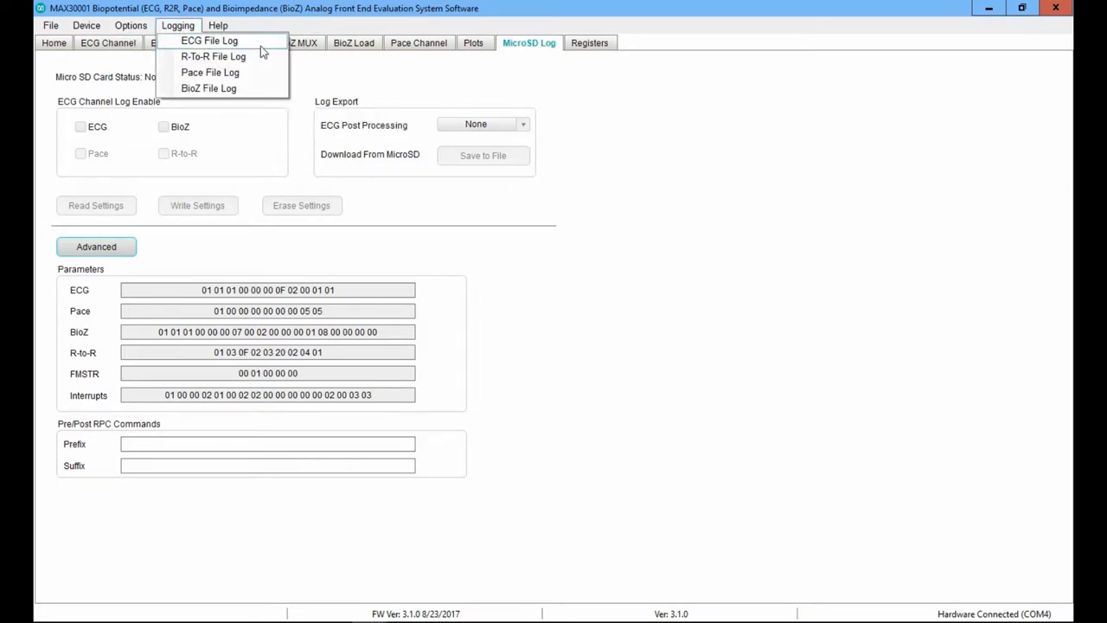
{"action": "left_click", "coordinate": [218, 26]}
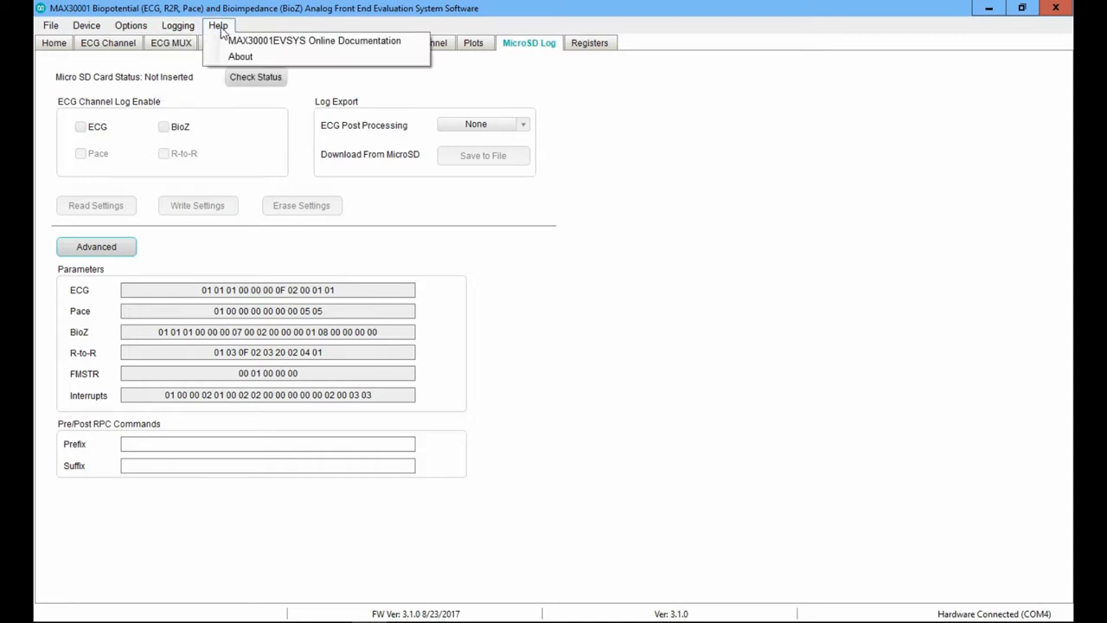
{"action": "left_click", "coordinate": [54, 41]}
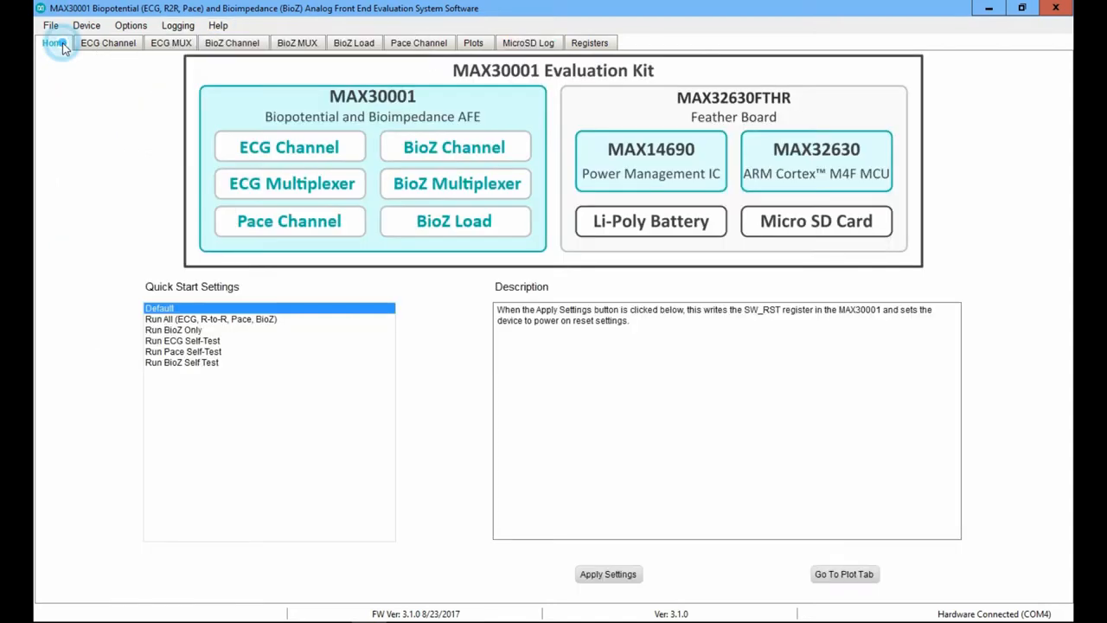
{"action": "mouse_move", "coordinate": [315, 245]}
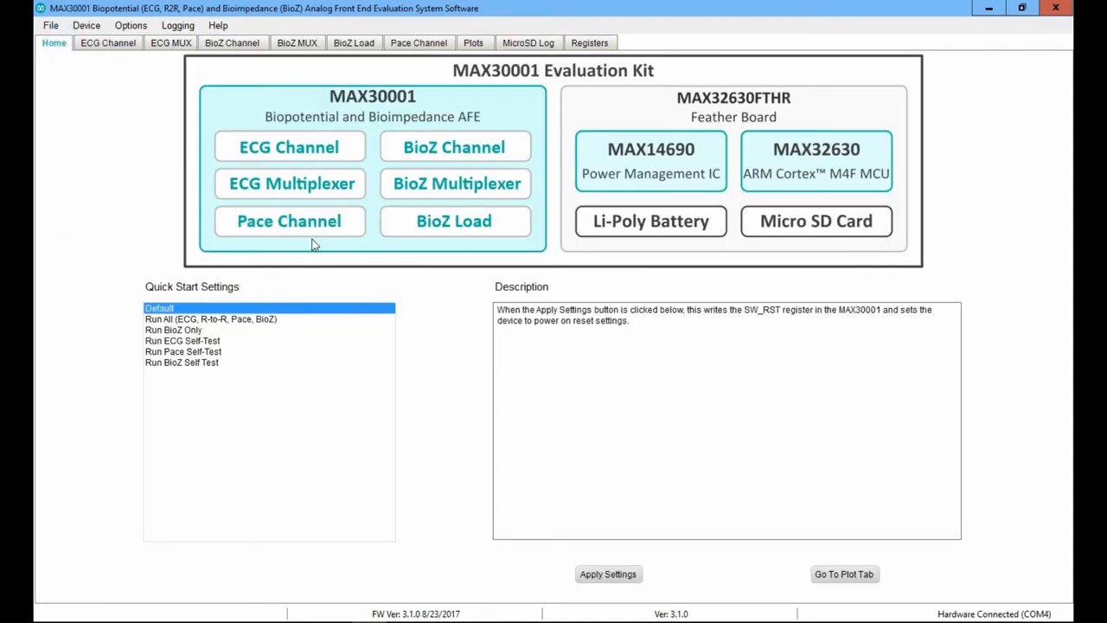
{"action": "mouse_move", "coordinate": [664, 261]}
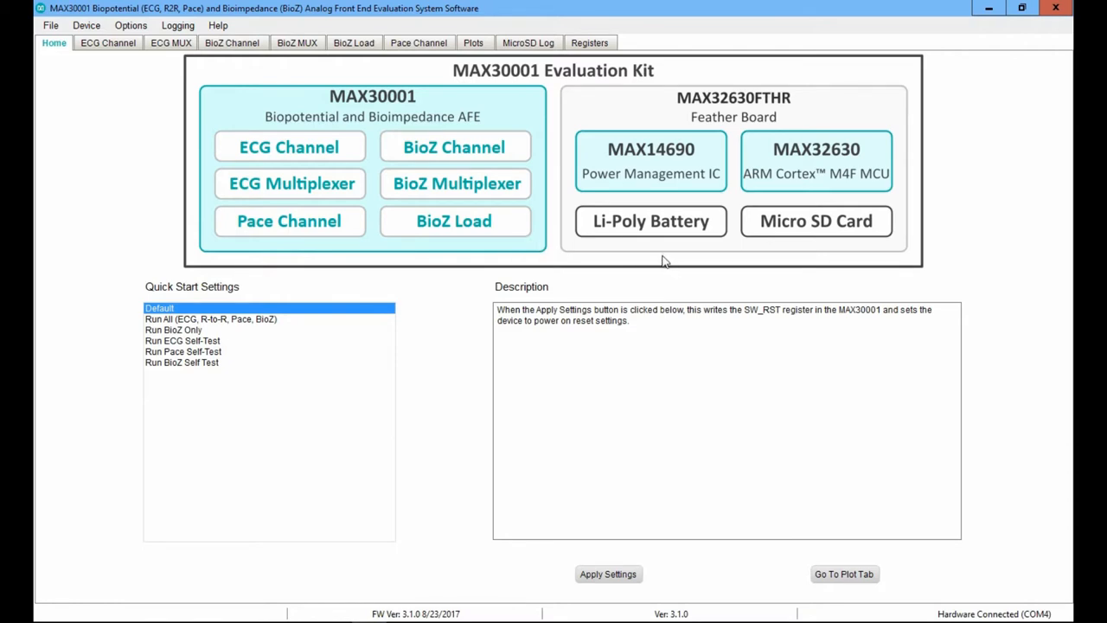
{"action": "mouse_move", "coordinate": [855, 275]}
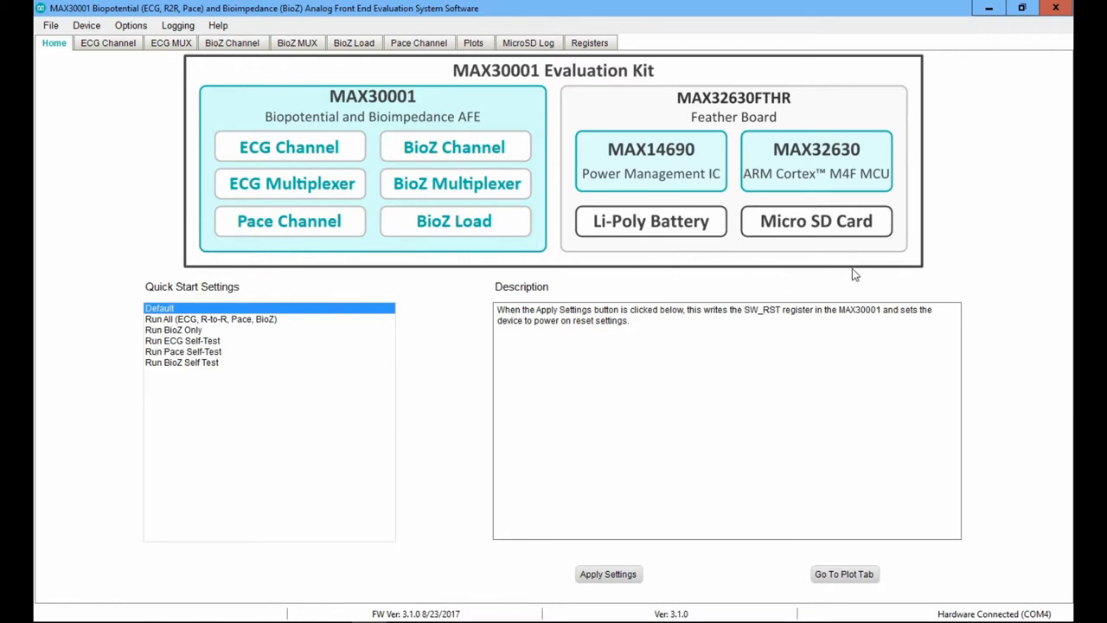
{"action": "mouse_move", "coordinate": [824, 235]}
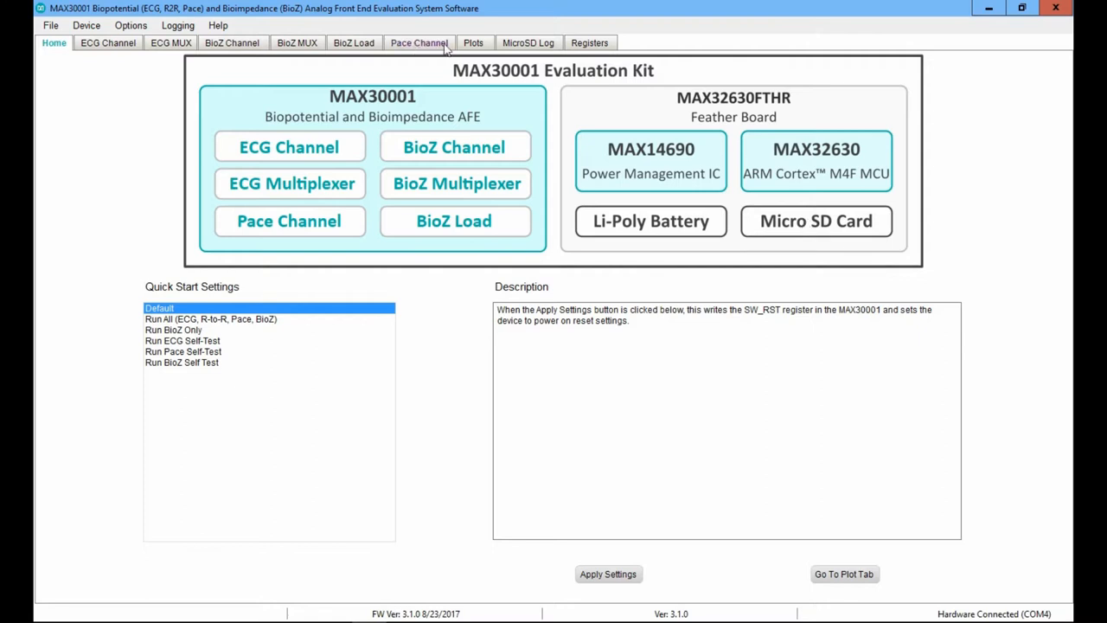
On the Plots tab, attempt Start Monitor and dismiss the enable-ECG-or-BioZ warning.
{"action": "left_click", "coordinate": [474, 41]}
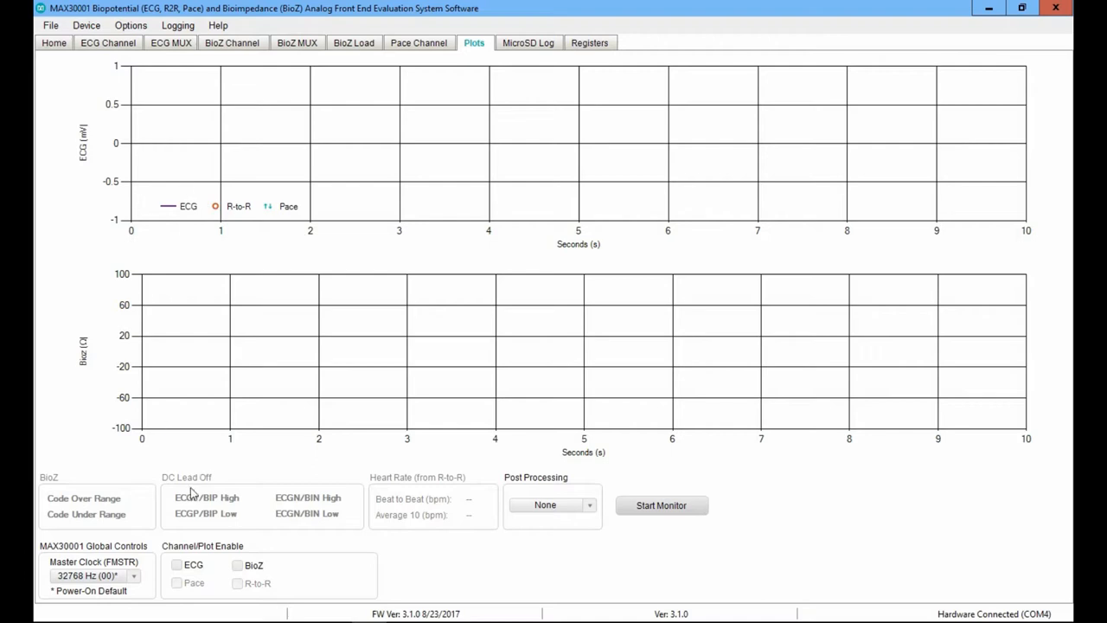
{"action": "mouse_move", "coordinate": [298, 505]}
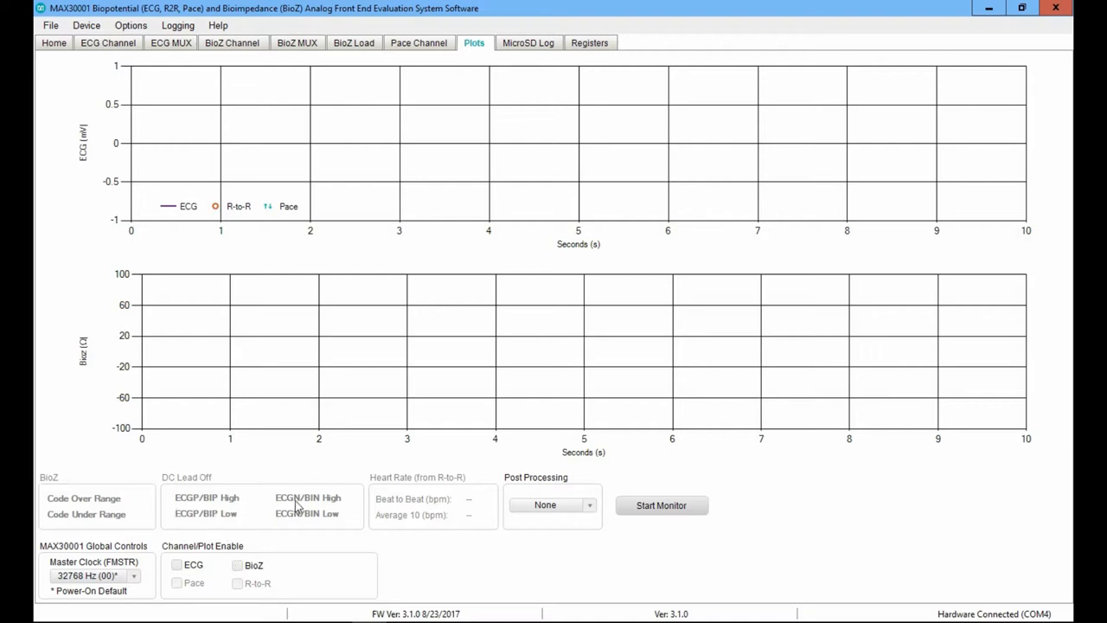
{"action": "mouse_move", "coordinate": [249, 512]}
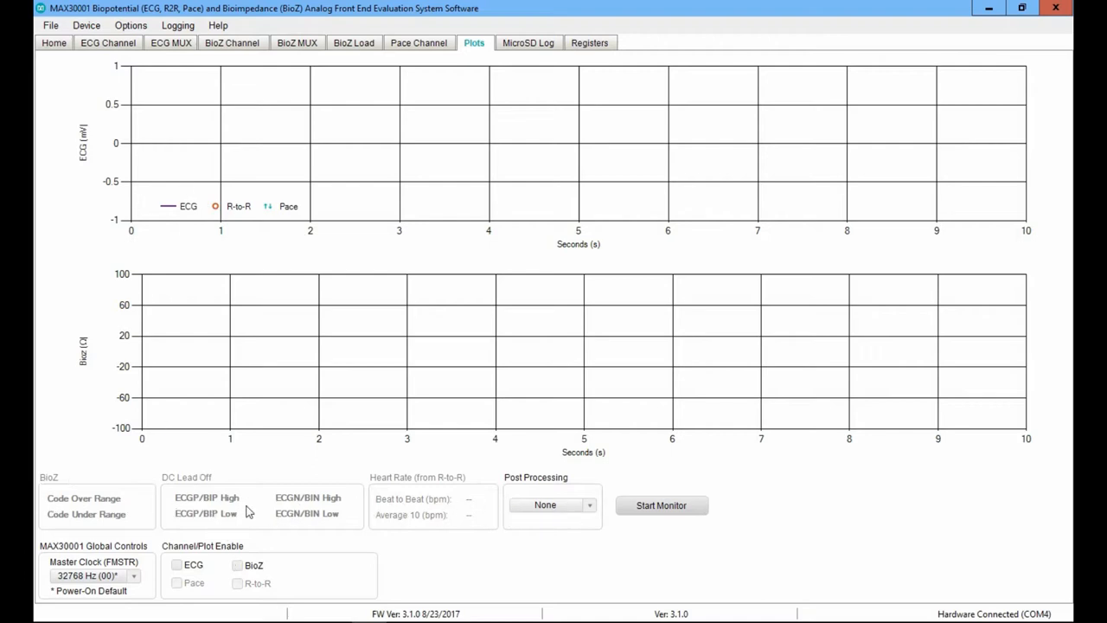
{"action": "mouse_move", "coordinate": [429, 284]}
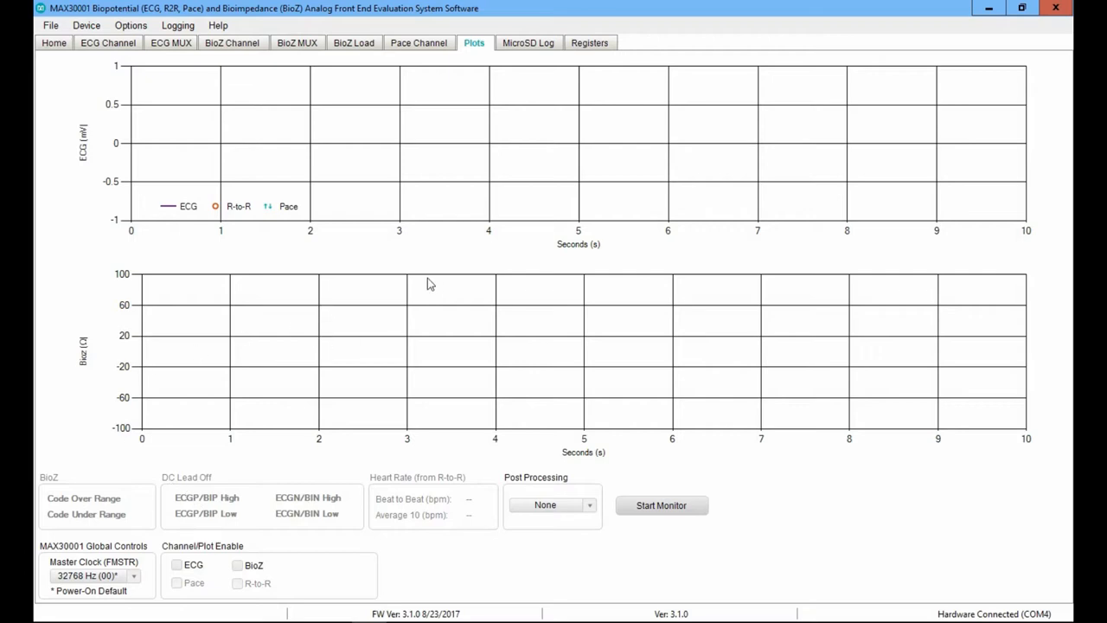
{"action": "mouse_move", "coordinate": [441, 247]}
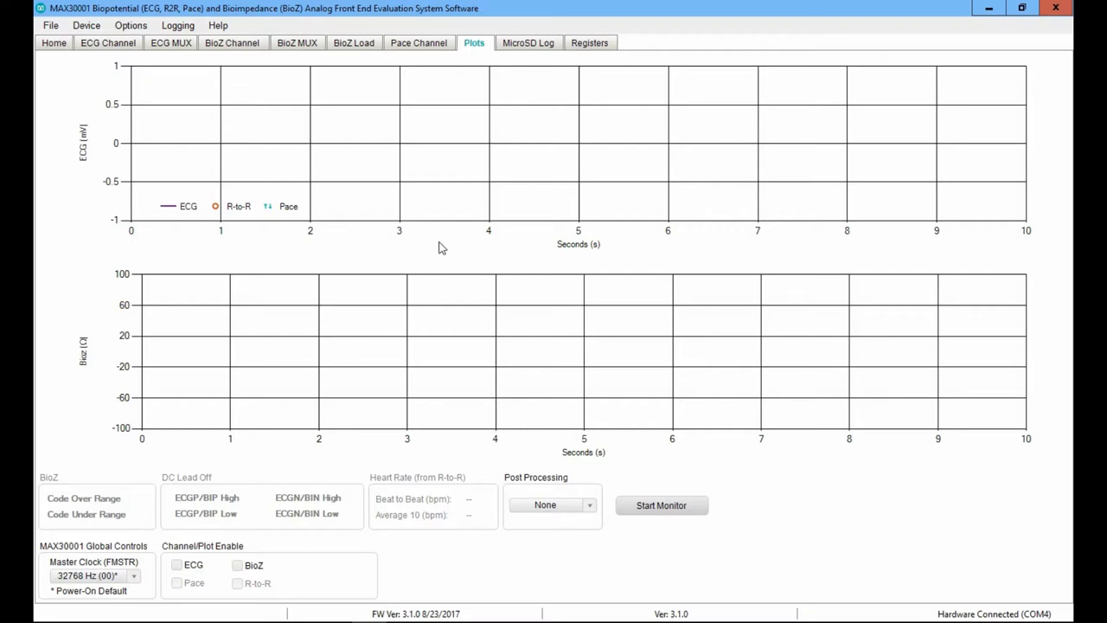
{"action": "mouse_move", "coordinate": [335, 296]}
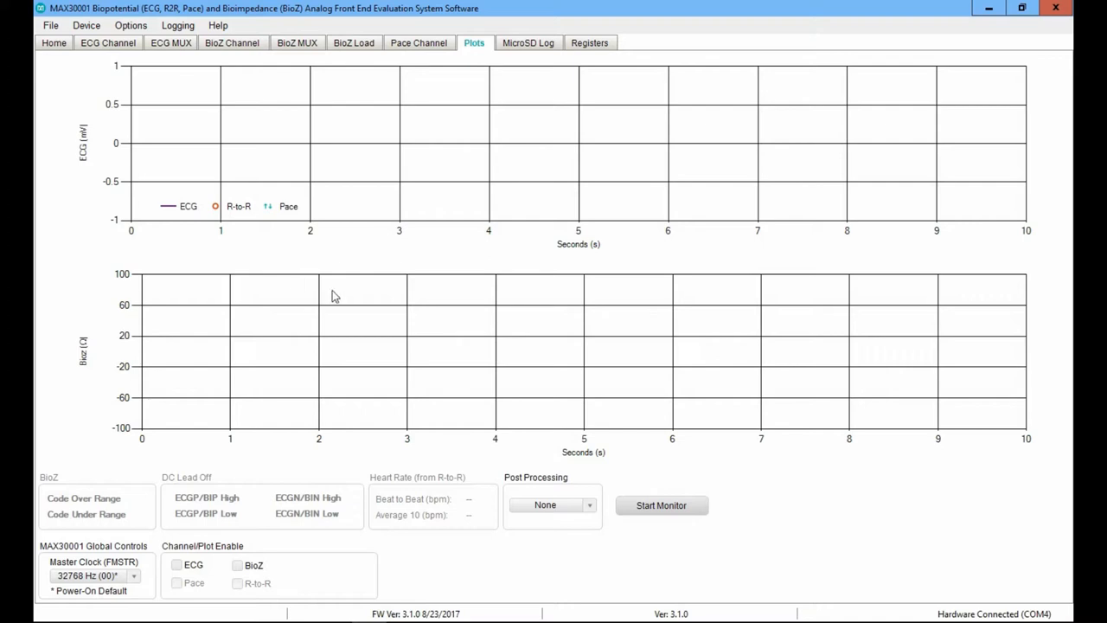
{"action": "mouse_move", "coordinate": [453, 498]}
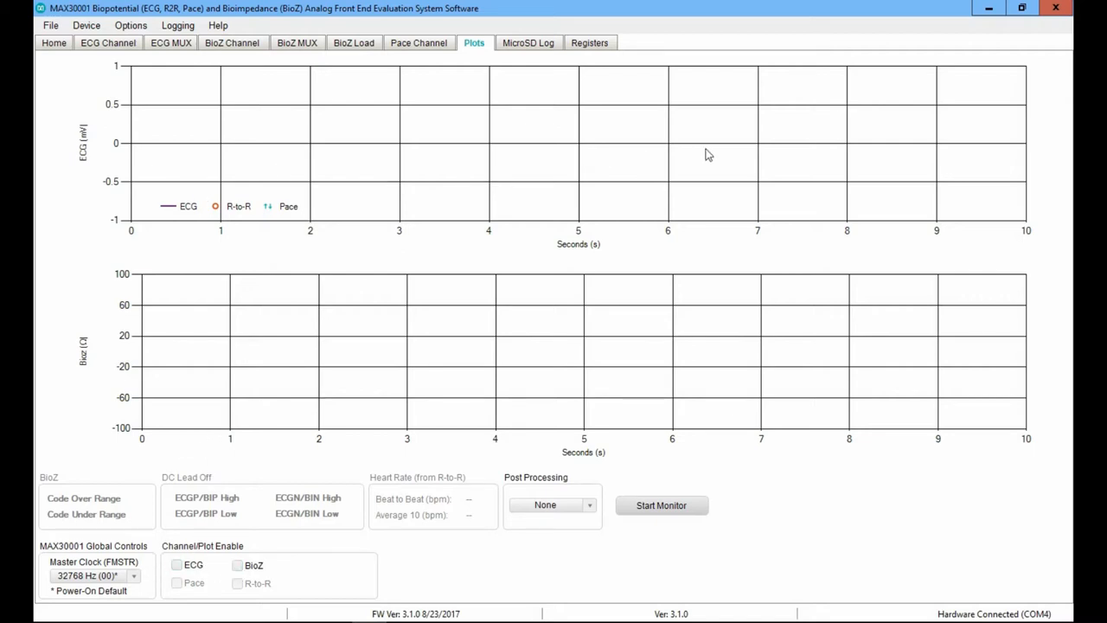
{"action": "mouse_move", "coordinate": [561, 261]}
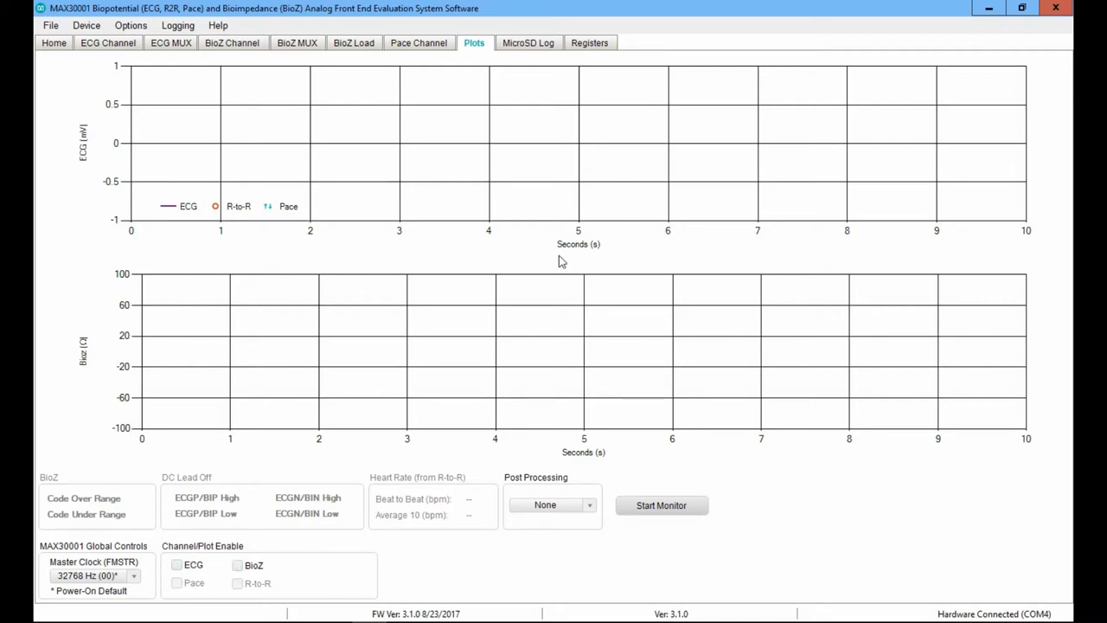
{"action": "mouse_move", "coordinate": [538, 250]}
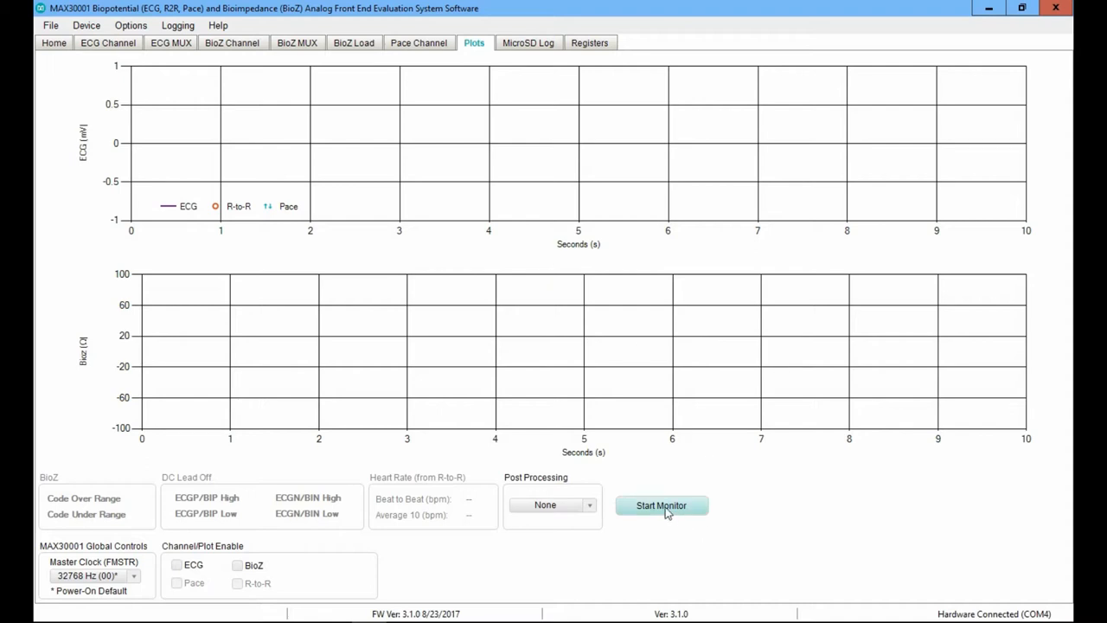
{"action": "left_click", "coordinate": [661, 506]}
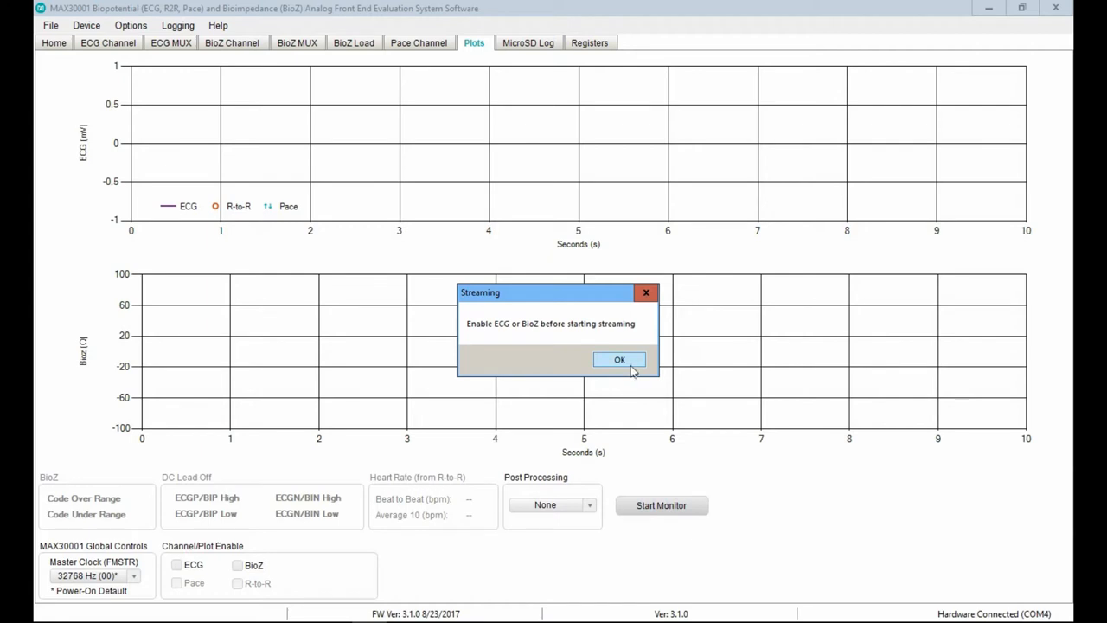
{"action": "left_click", "coordinate": [620, 359]}
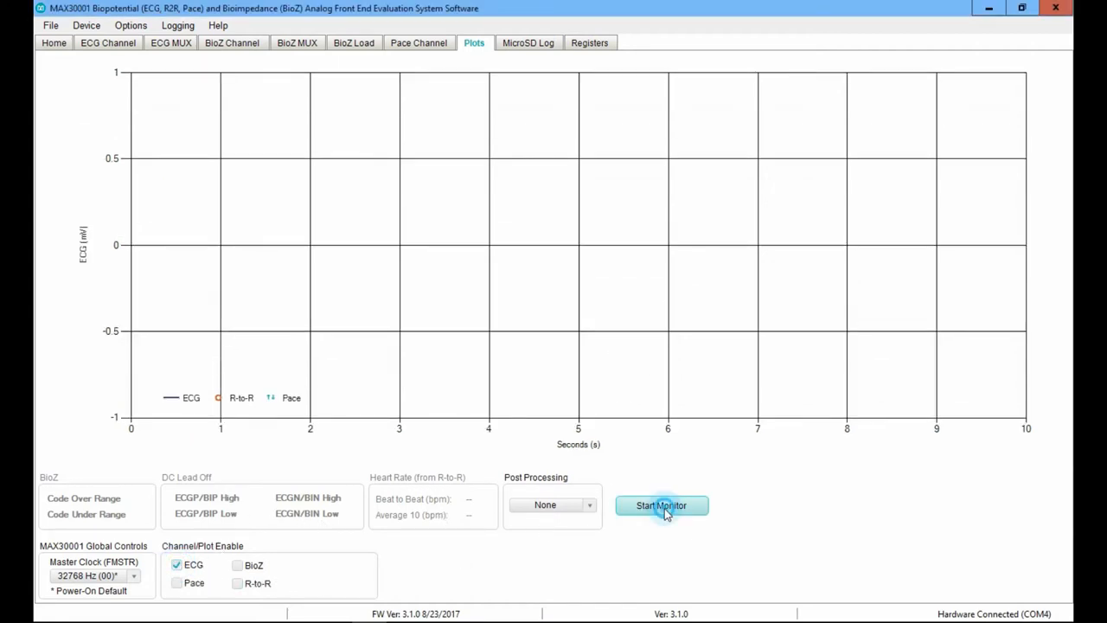
Start monitoring to stream a live ECG trace across the 10-second chart, then stop it.
{"action": "left_click", "coordinate": [661, 505]}
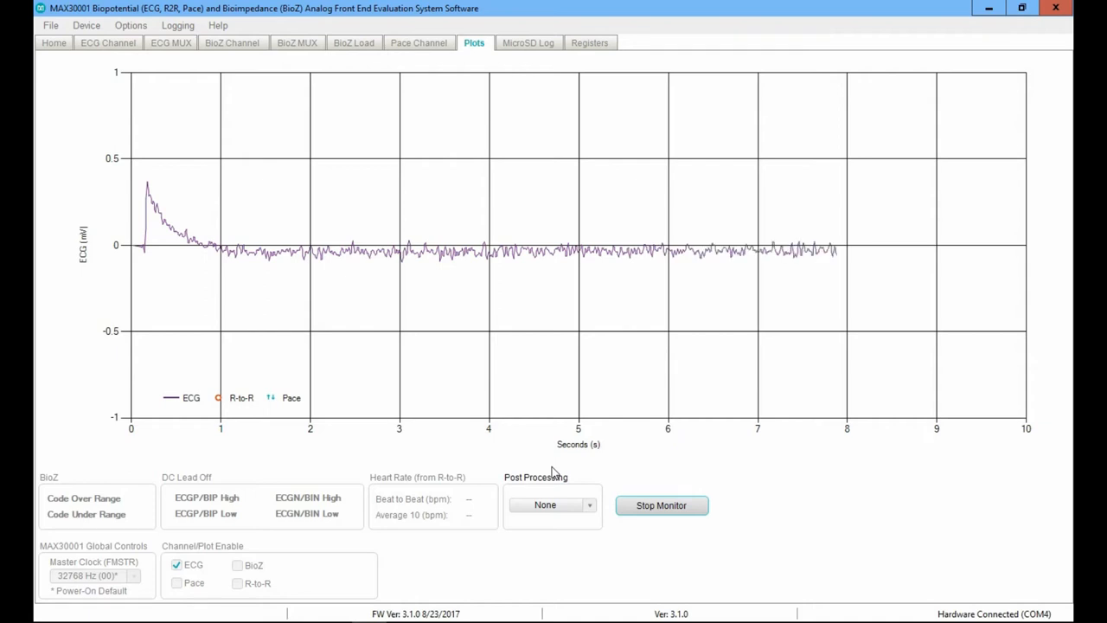
{"action": "mouse_move", "coordinate": [547, 467]}
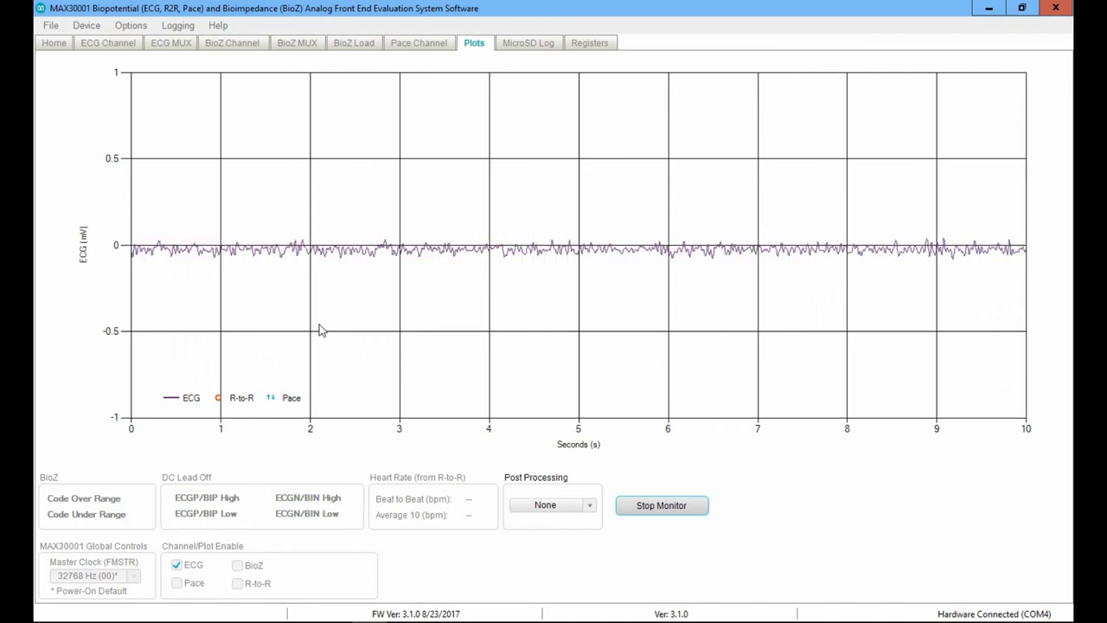
{"action": "left_click", "coordinate": [661, 505]}
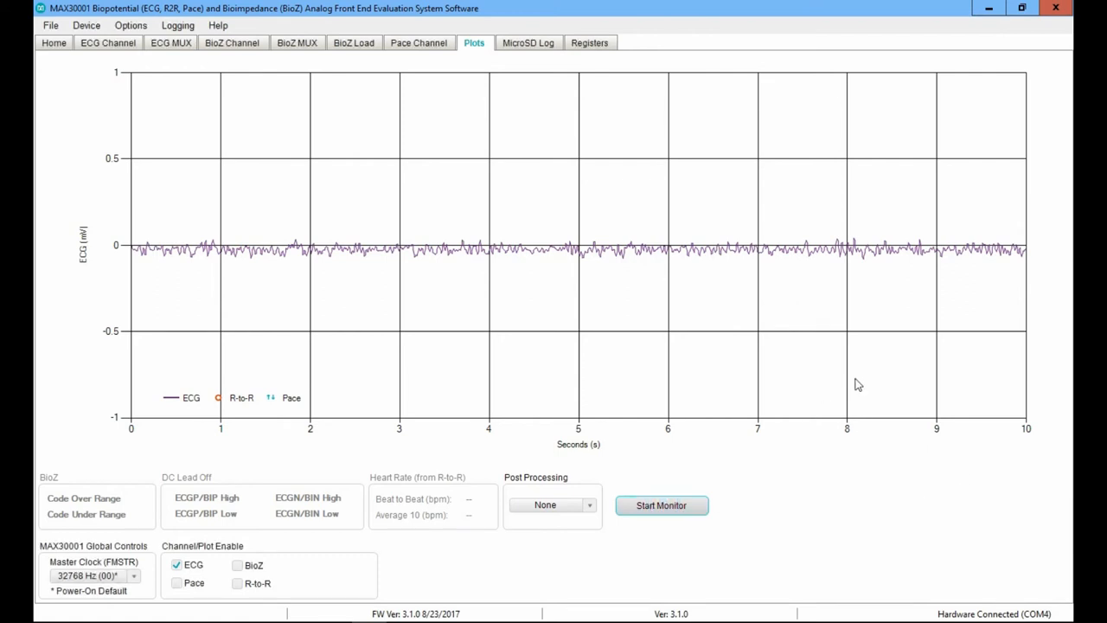
{"action": "mouse_move", "coordinate": [273, 149]}
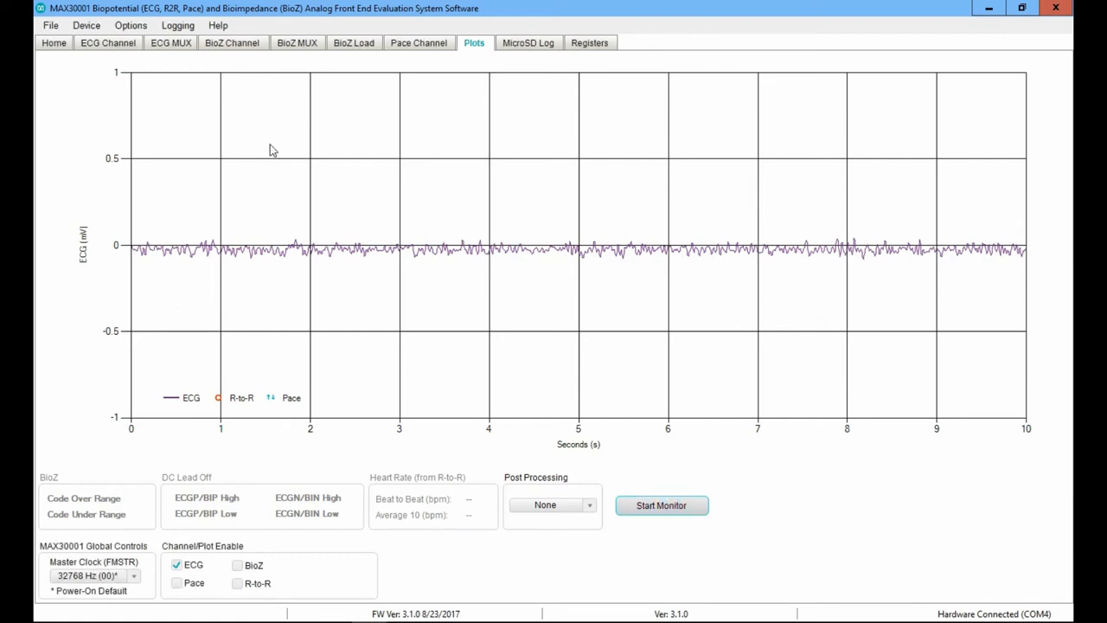
{"action": "mouse_move", "coordinate": [50, 26]}
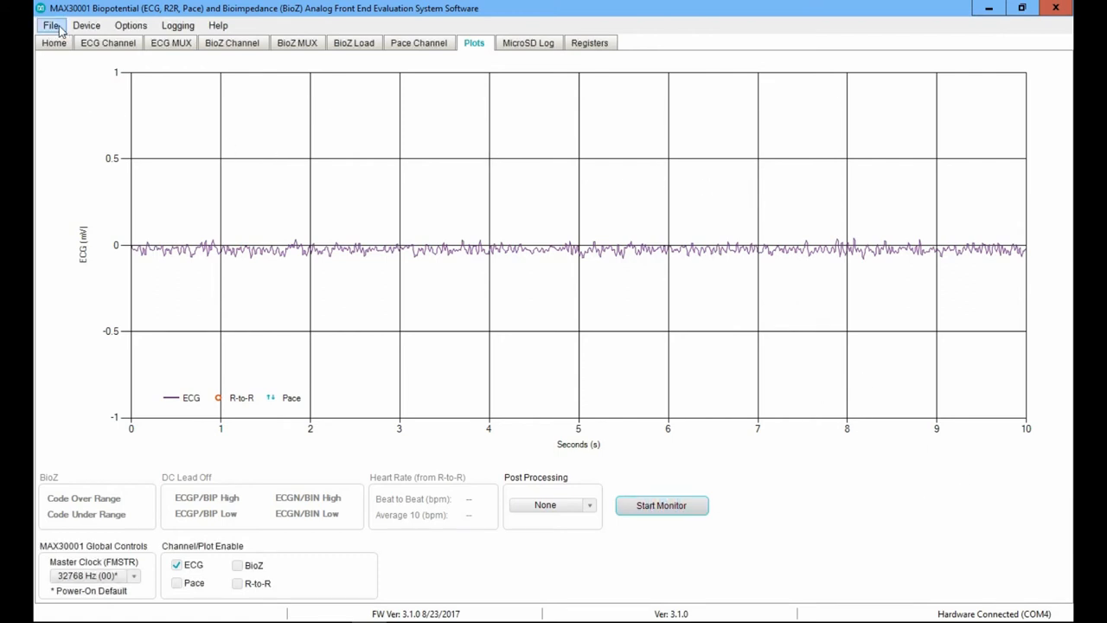